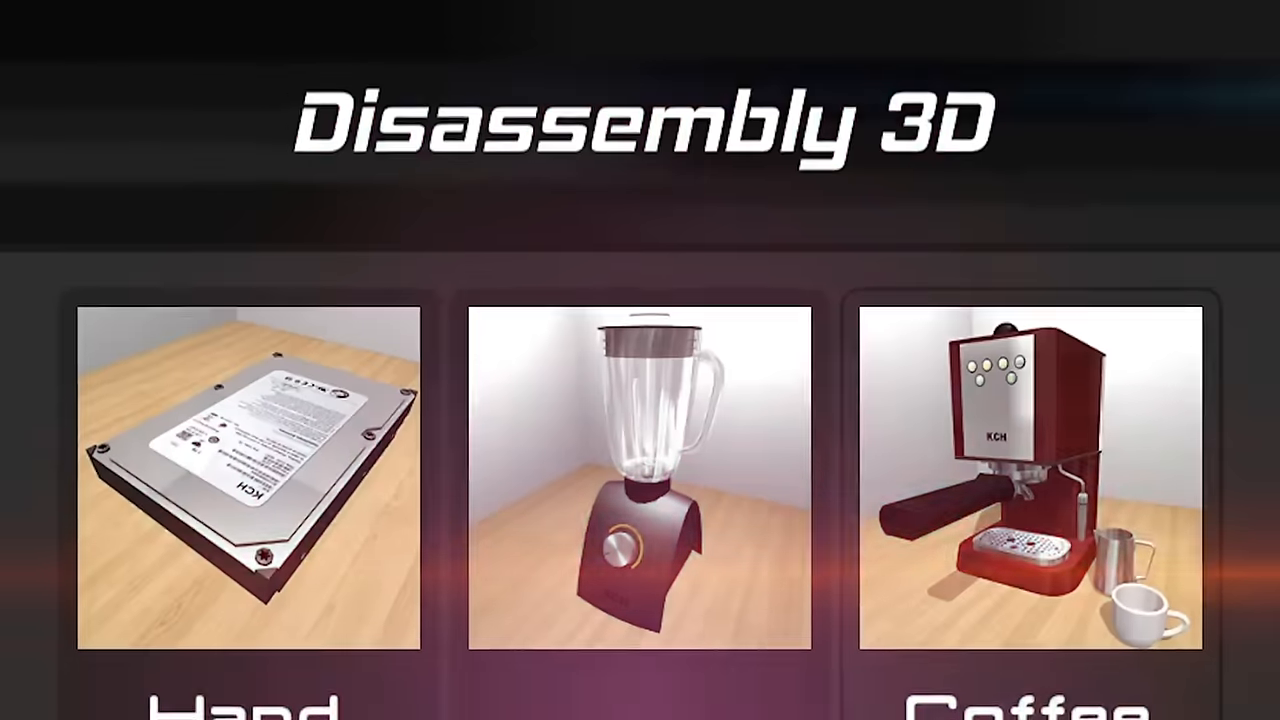
Step: Scroll the item catalogue down to Item Pack 9 with Flashlight, Elevator and Train
scroll(down, 3)
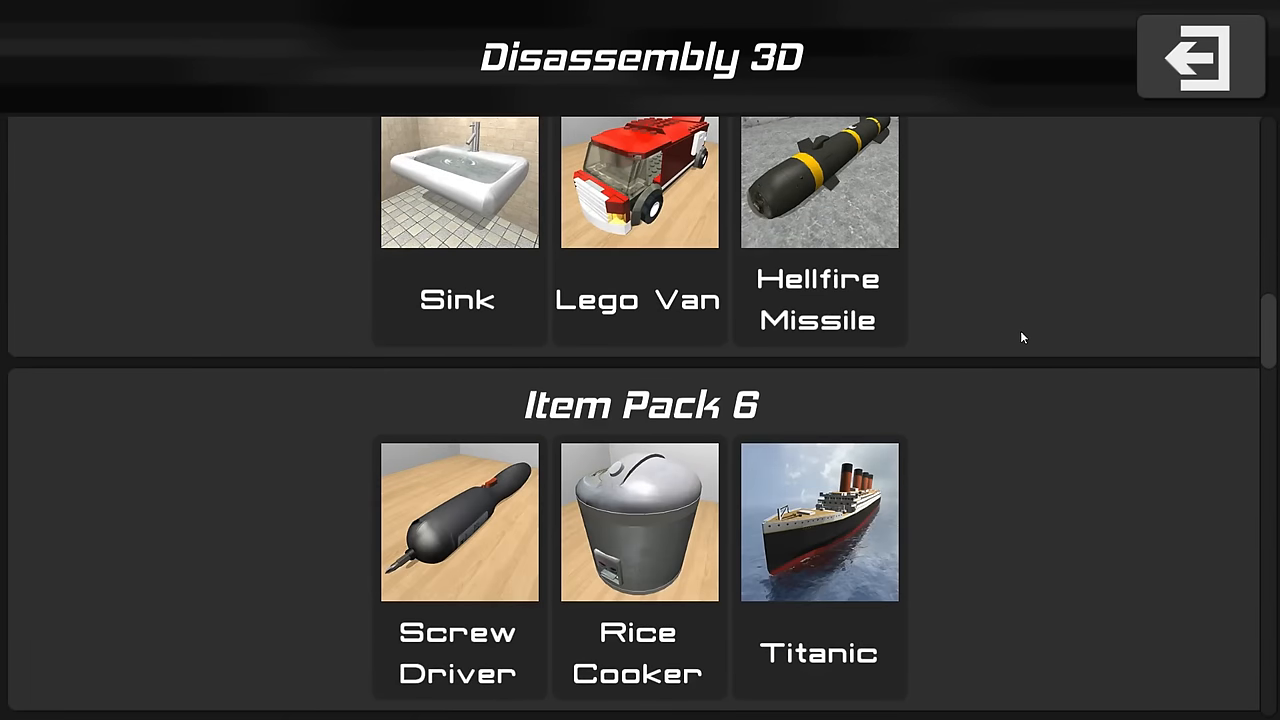
scroll(down, 3)
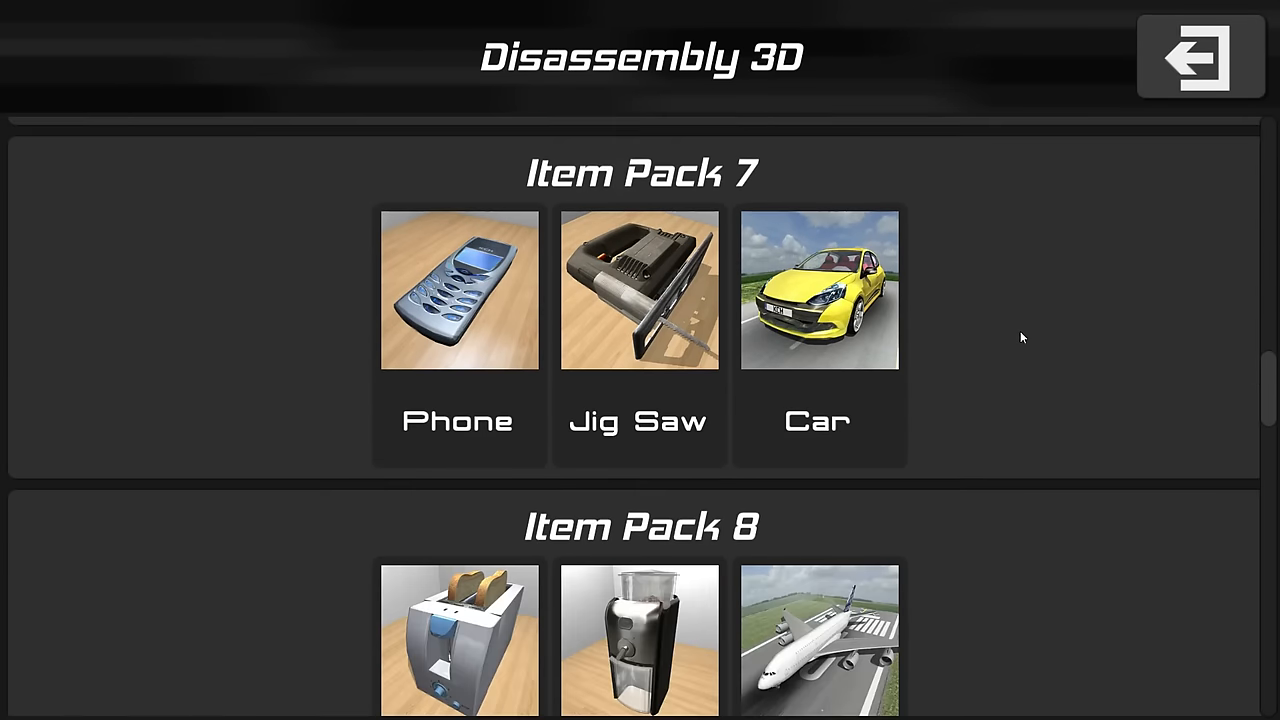
scroll(down, 3)
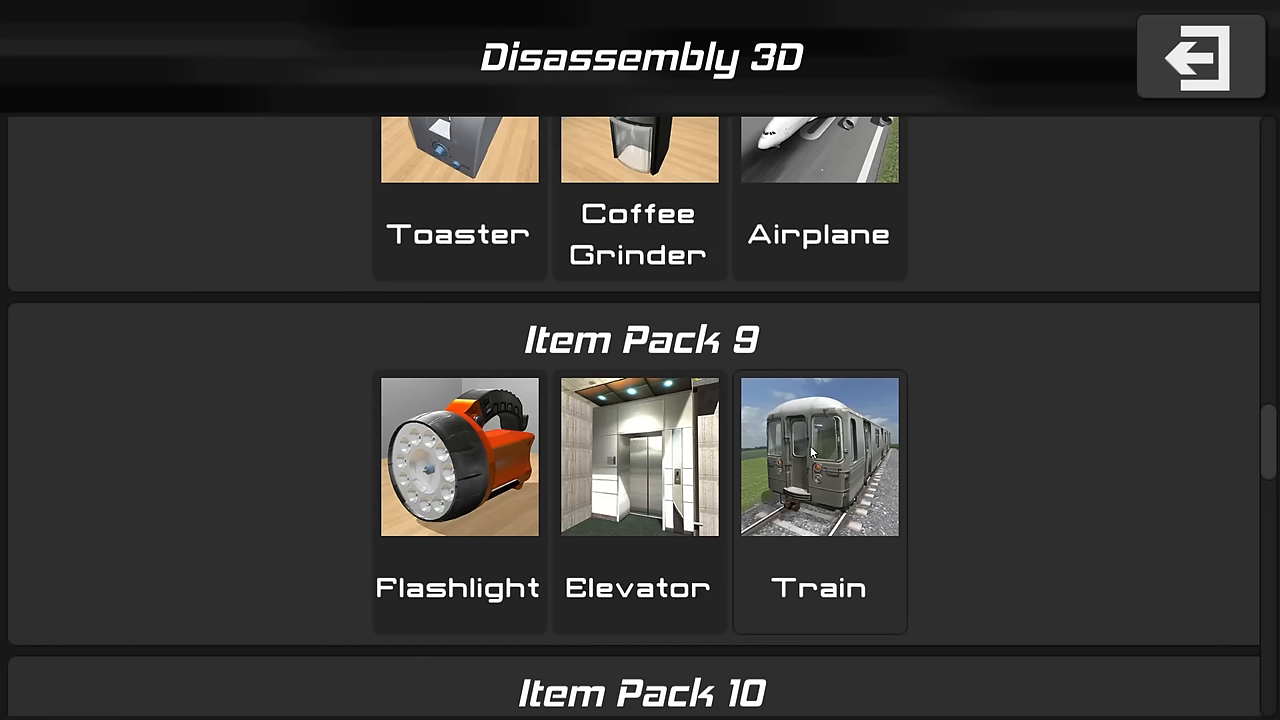
click(819, 455)
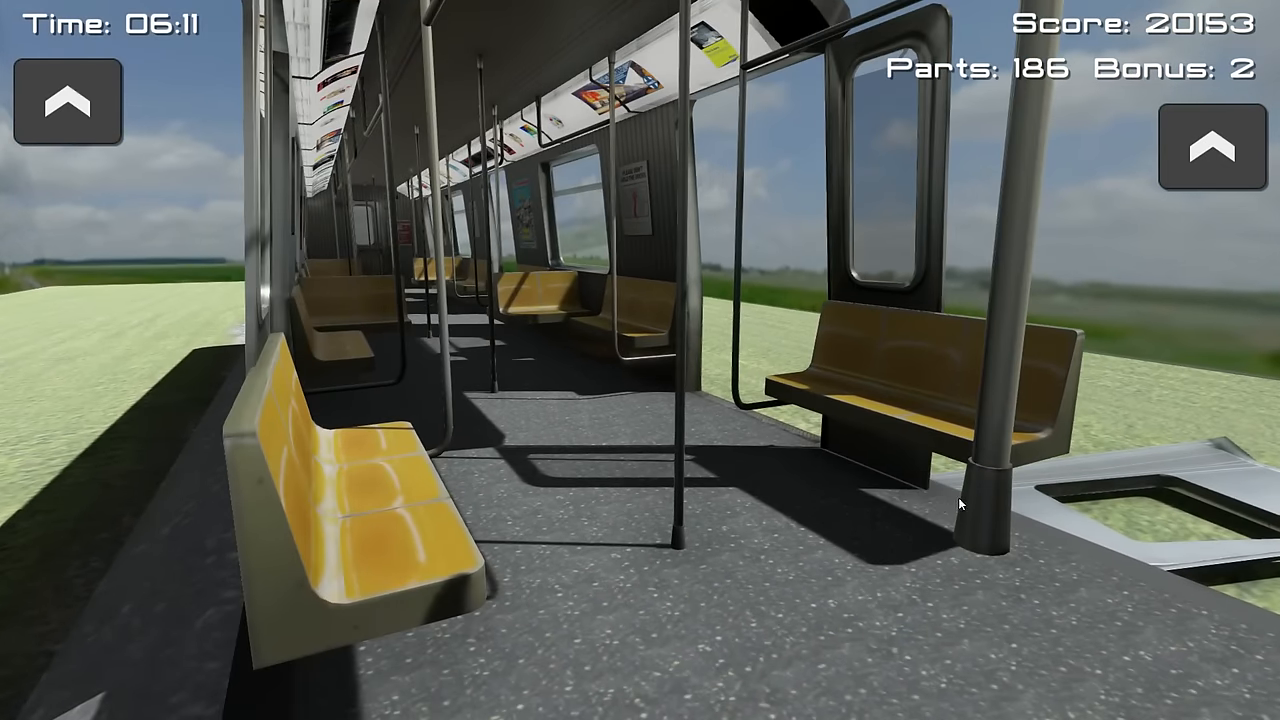
mouse_move(449, 499)
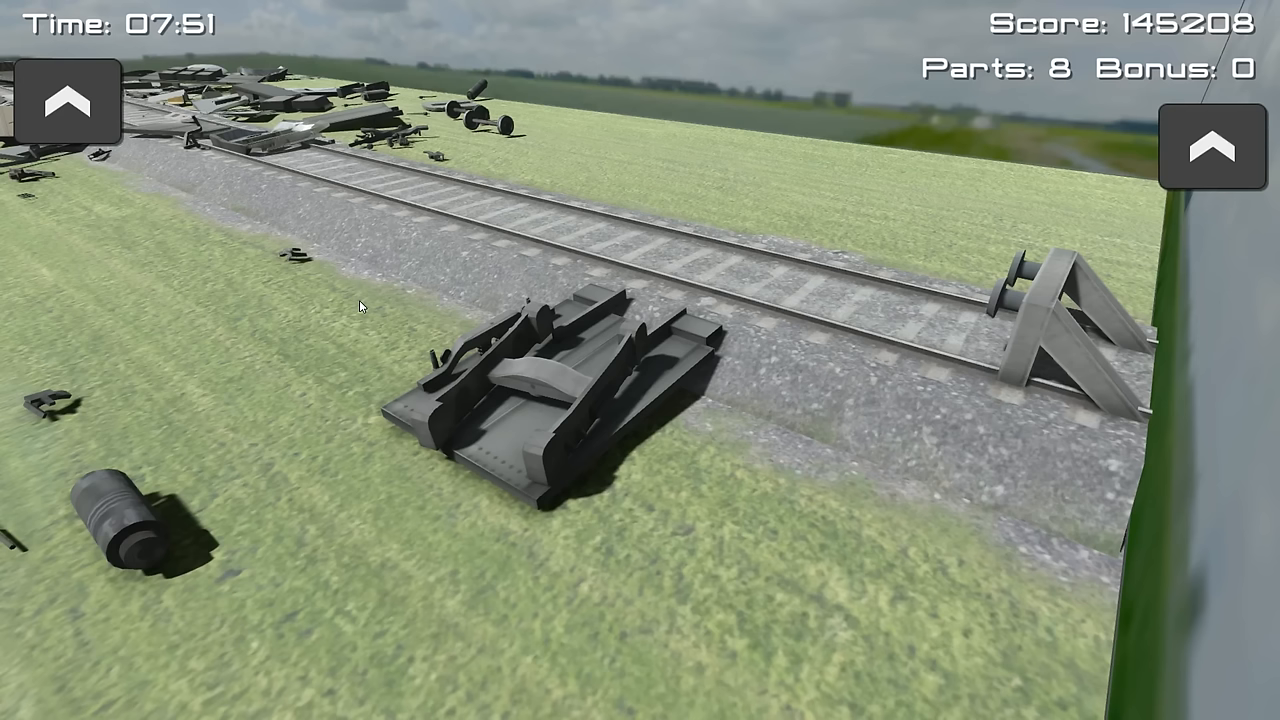
mouse_move(705, 407)
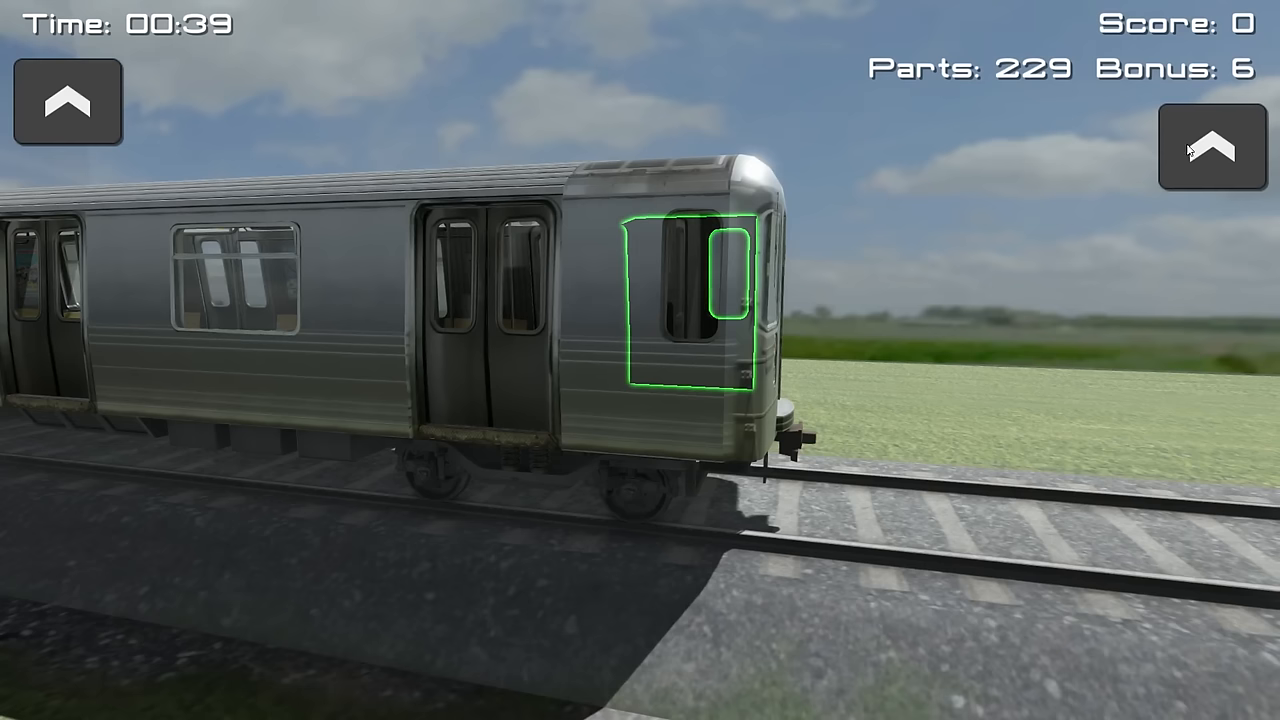
Step: Show the extra options and camera controls, then zoom out from the 229-part subway car
click(67, 103)
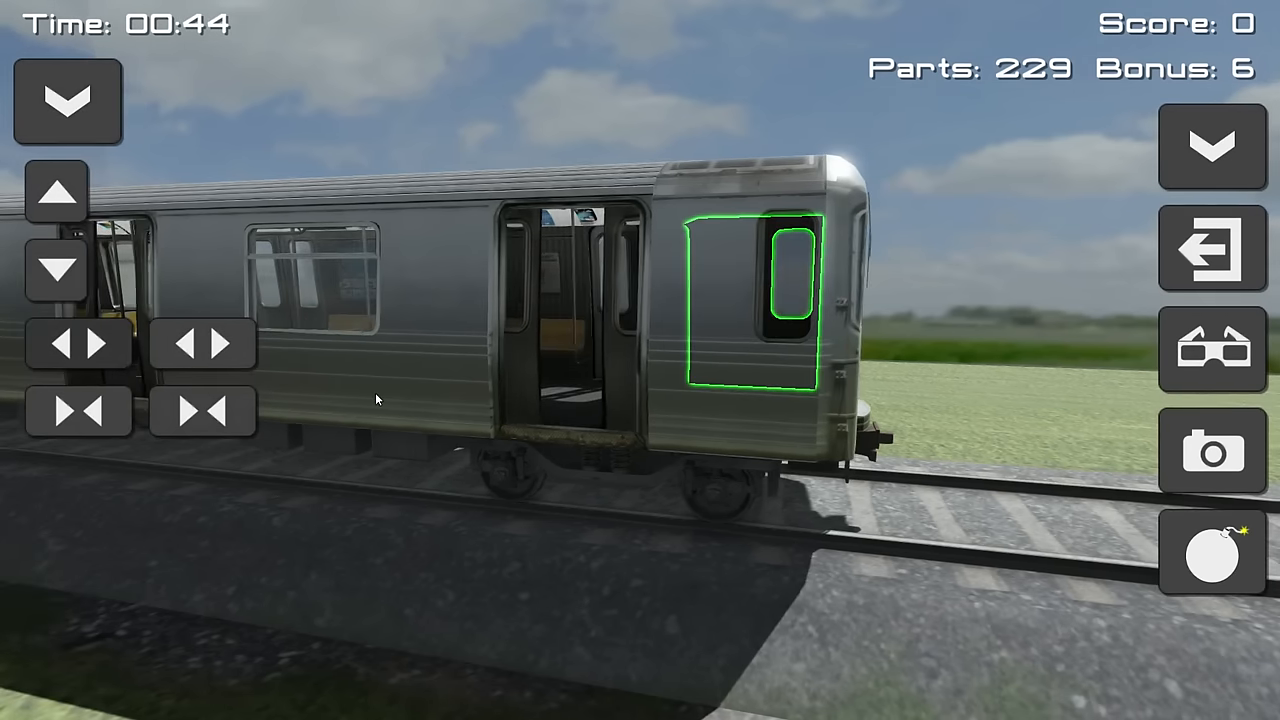
click(1211, 550)
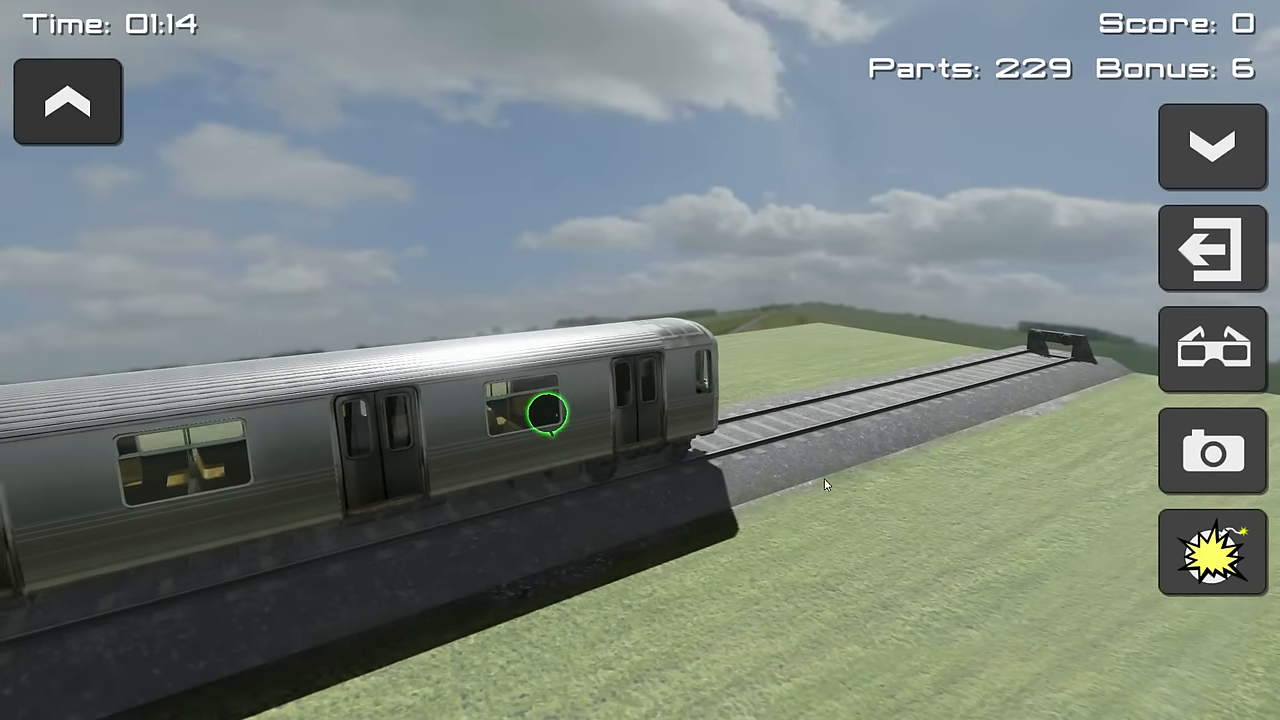
click(67, 101)
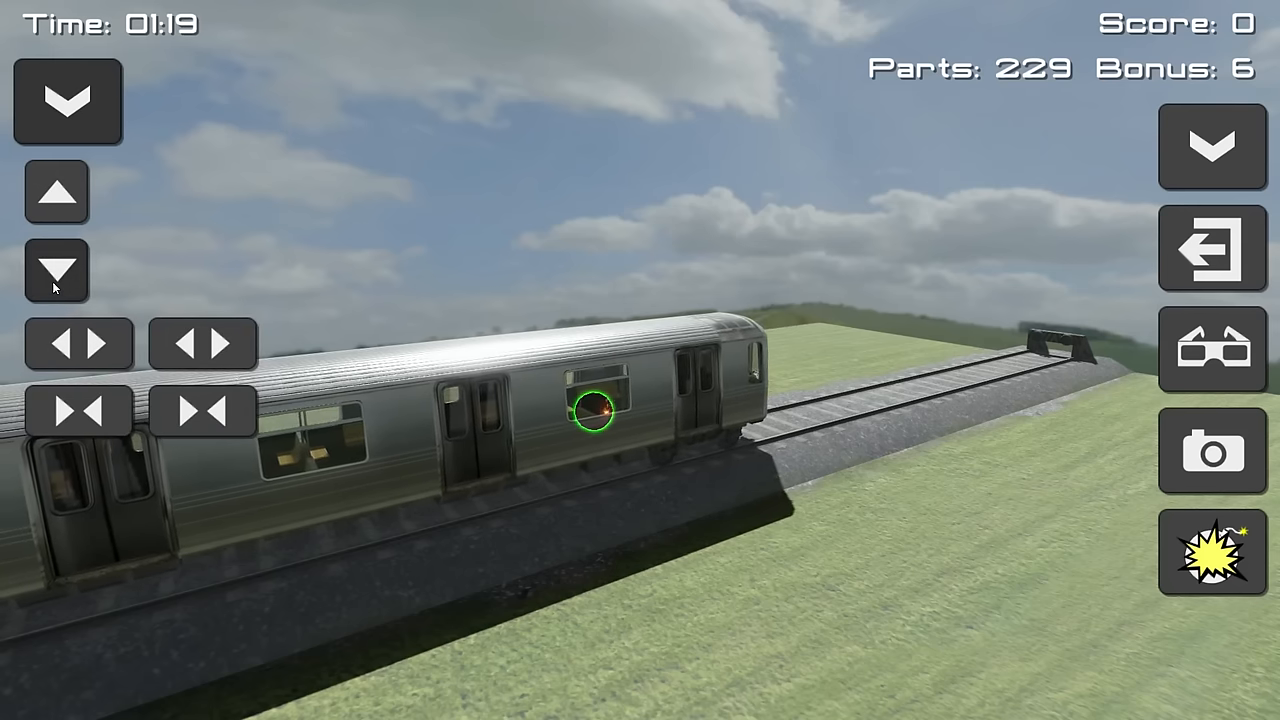
click(56, 270)
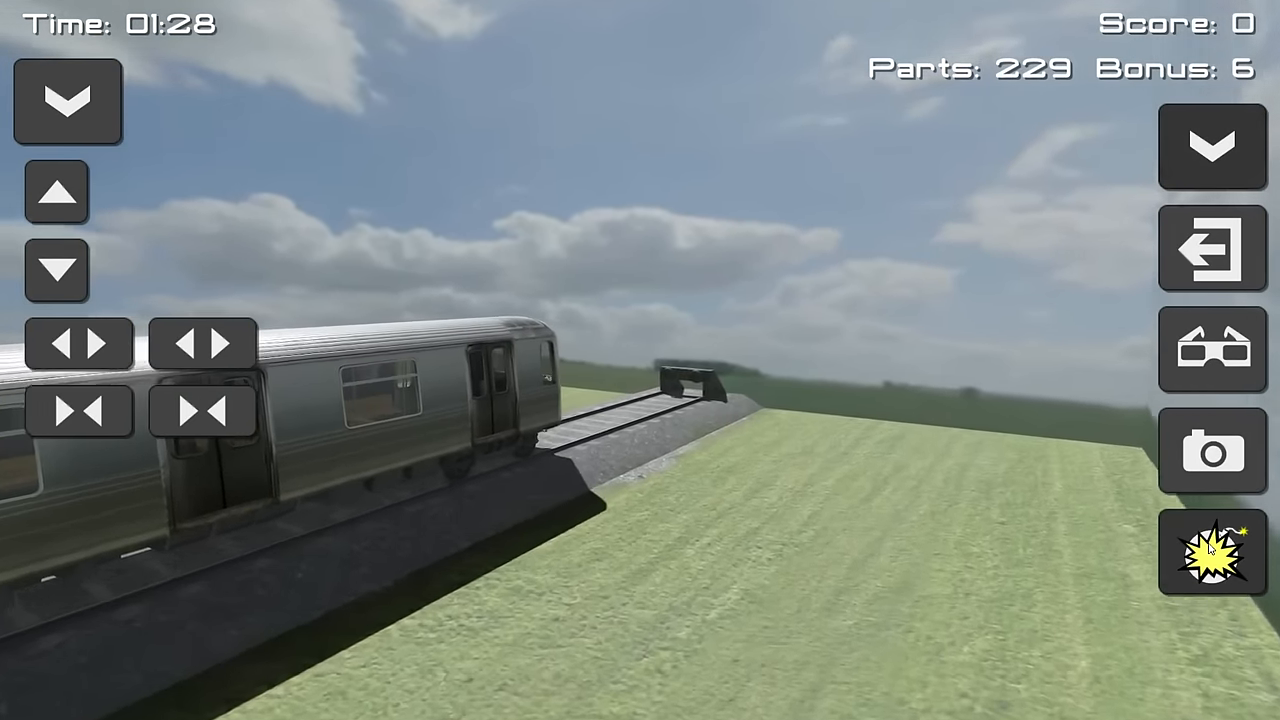
Step: Detonate a bomb on the intact subway car
click(1211, 551)
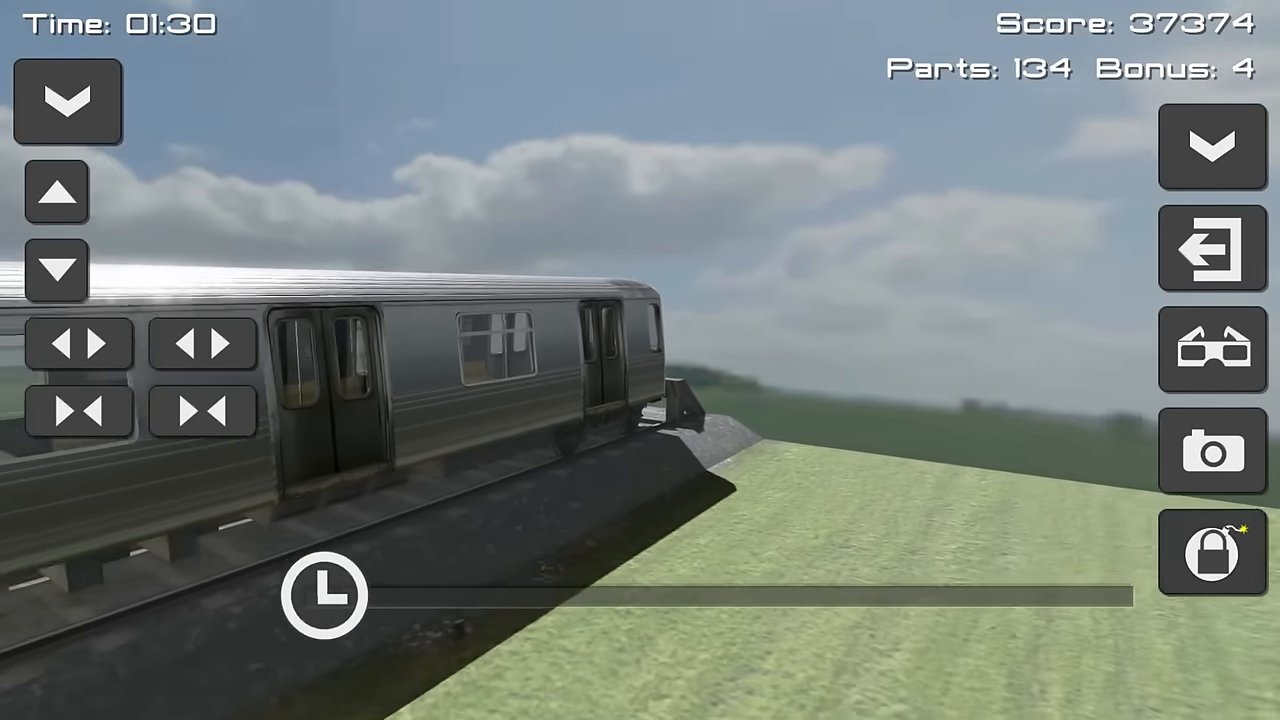
click(1211, 552)
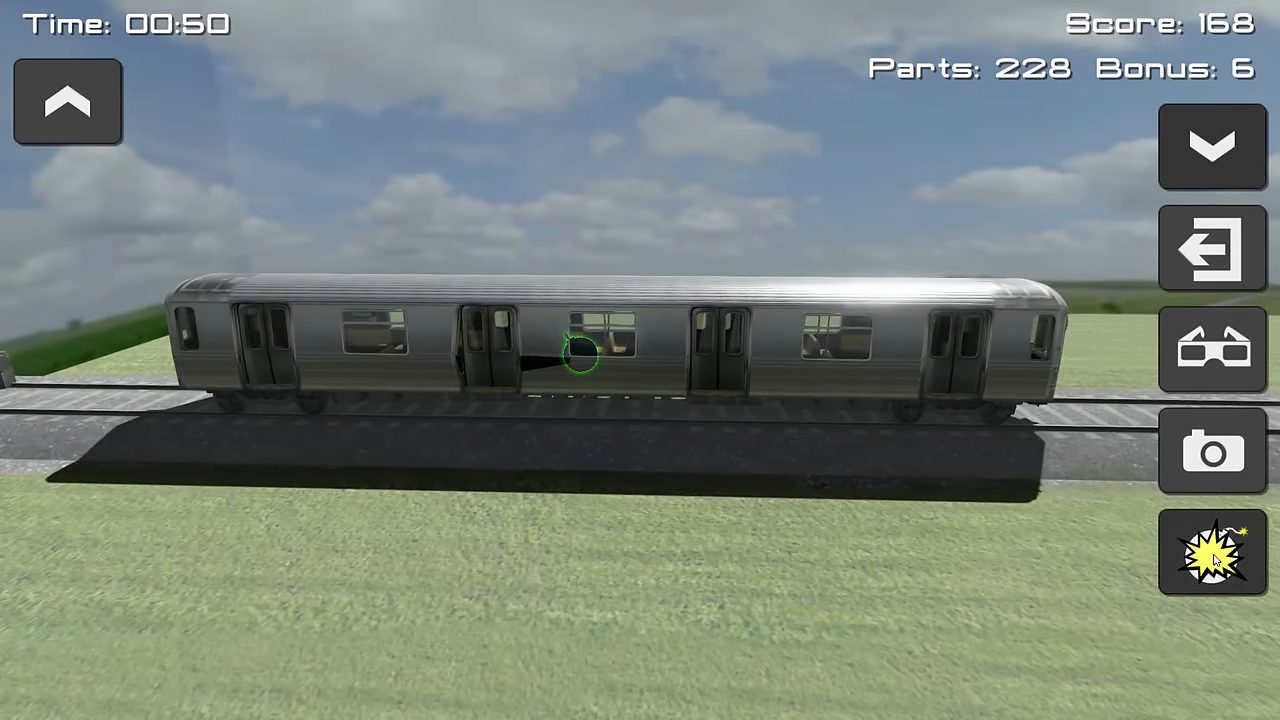
Step: Bomb the middle train car and scrub through the slow-motion replay of the blast
click(1211, 552)
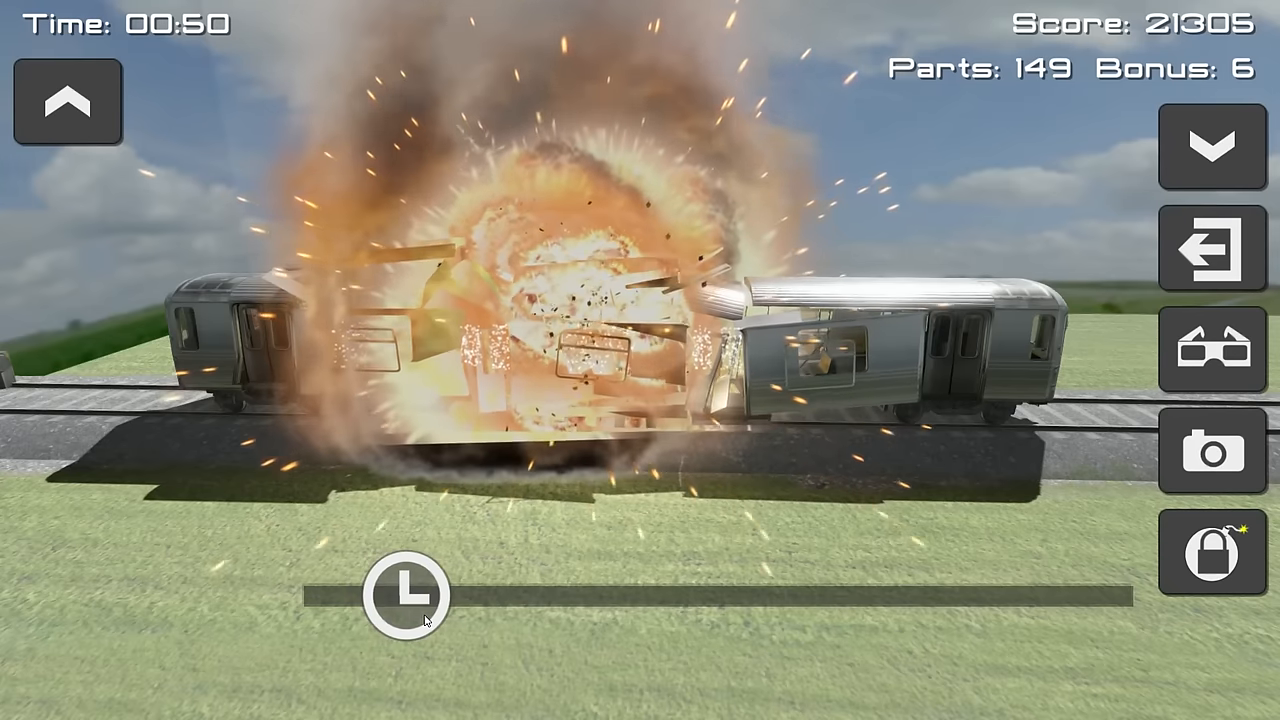
drag(405, 595, 465, 593)
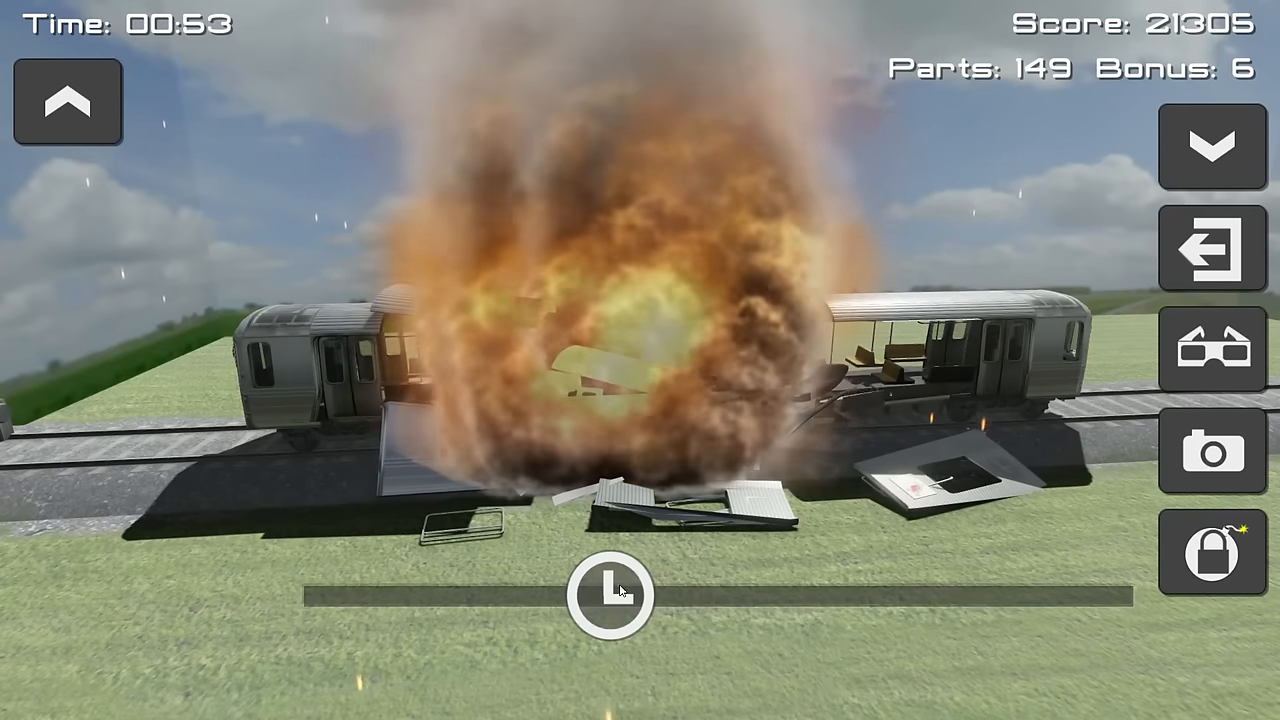
drag(612, 592, 850, 592)
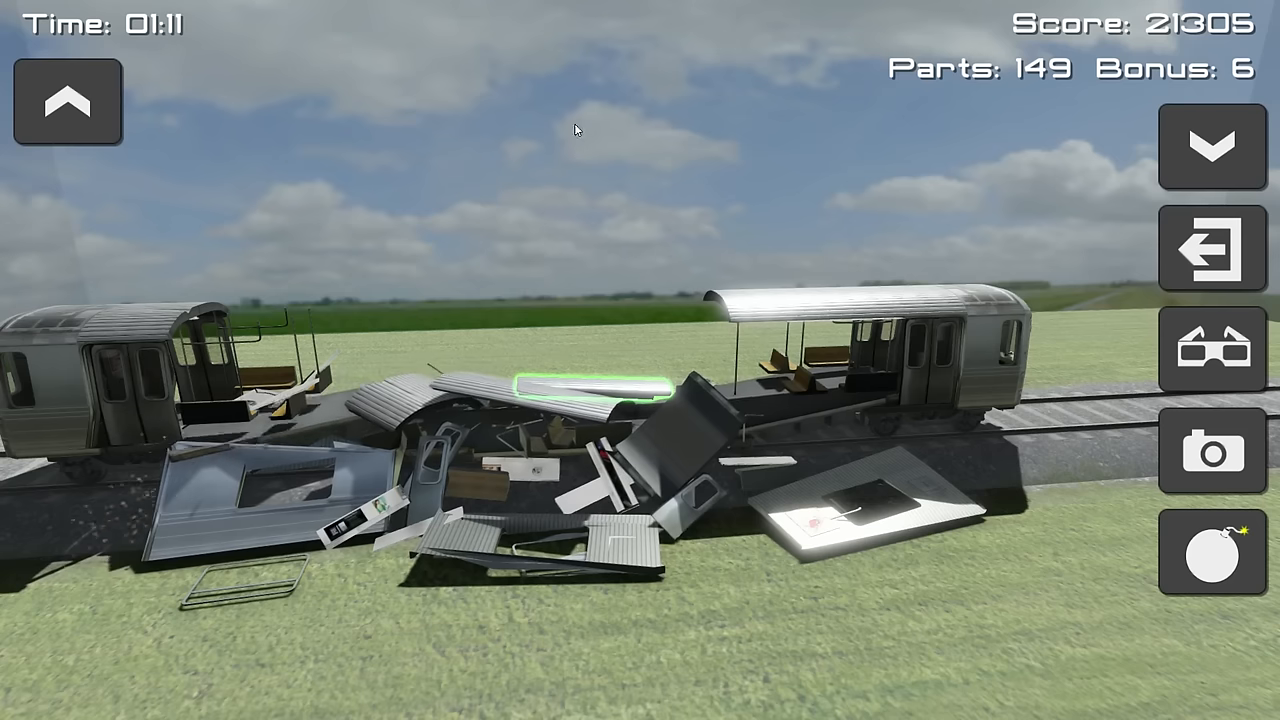
click(1211, 247)
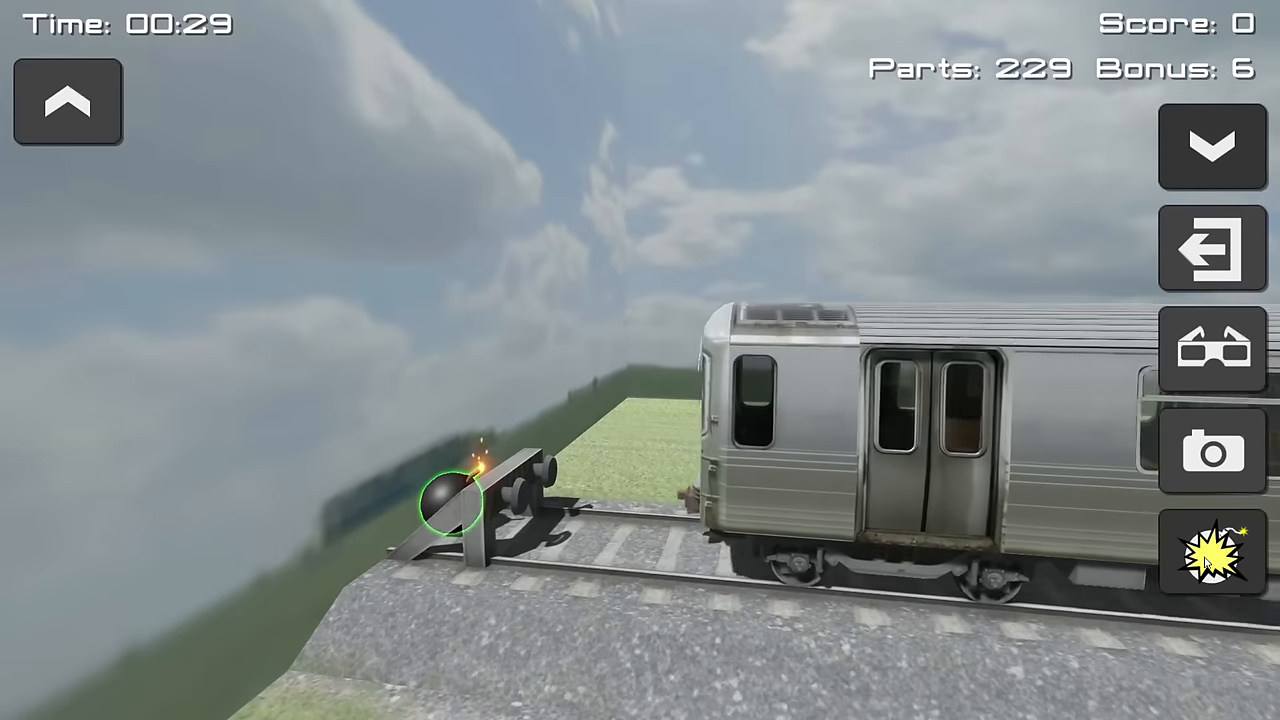
Step: Set off the bomb on the track-end buffer, wrecking the front car
click(1211, 553)
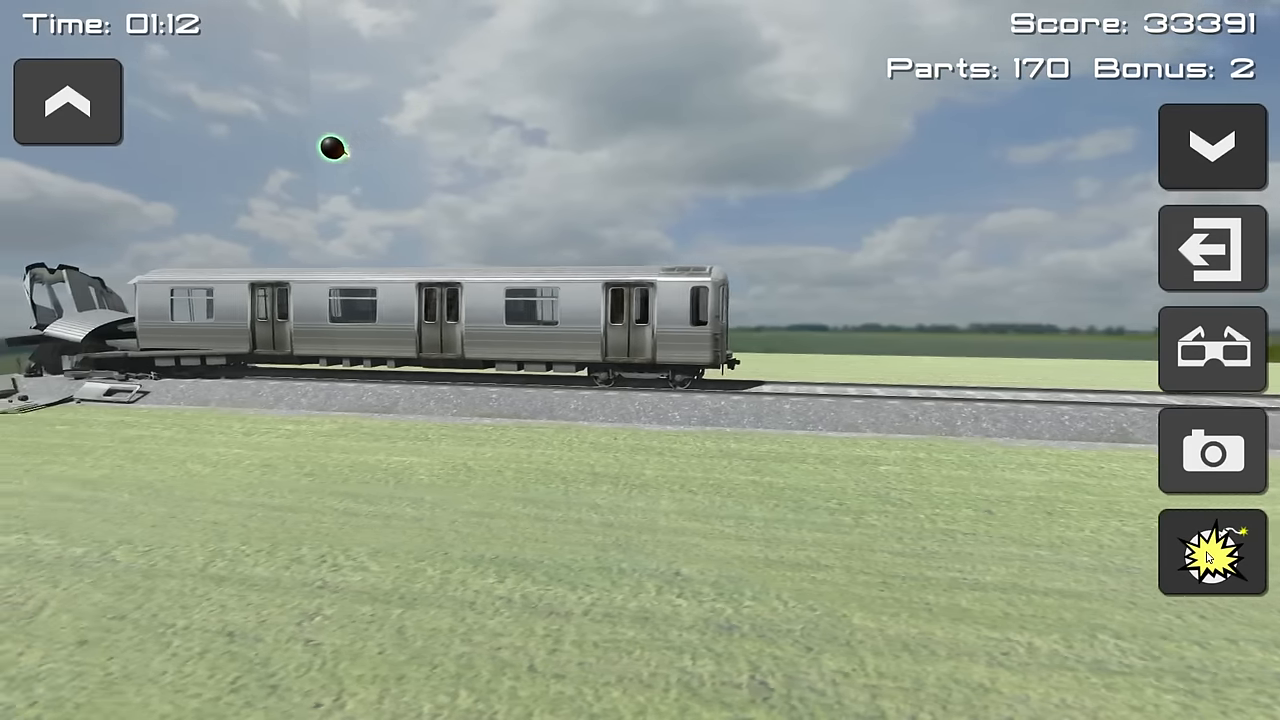
Step: Explode the airborne bomb above the train, scrub the replay, then detonate another bomb
click(1211, 551)
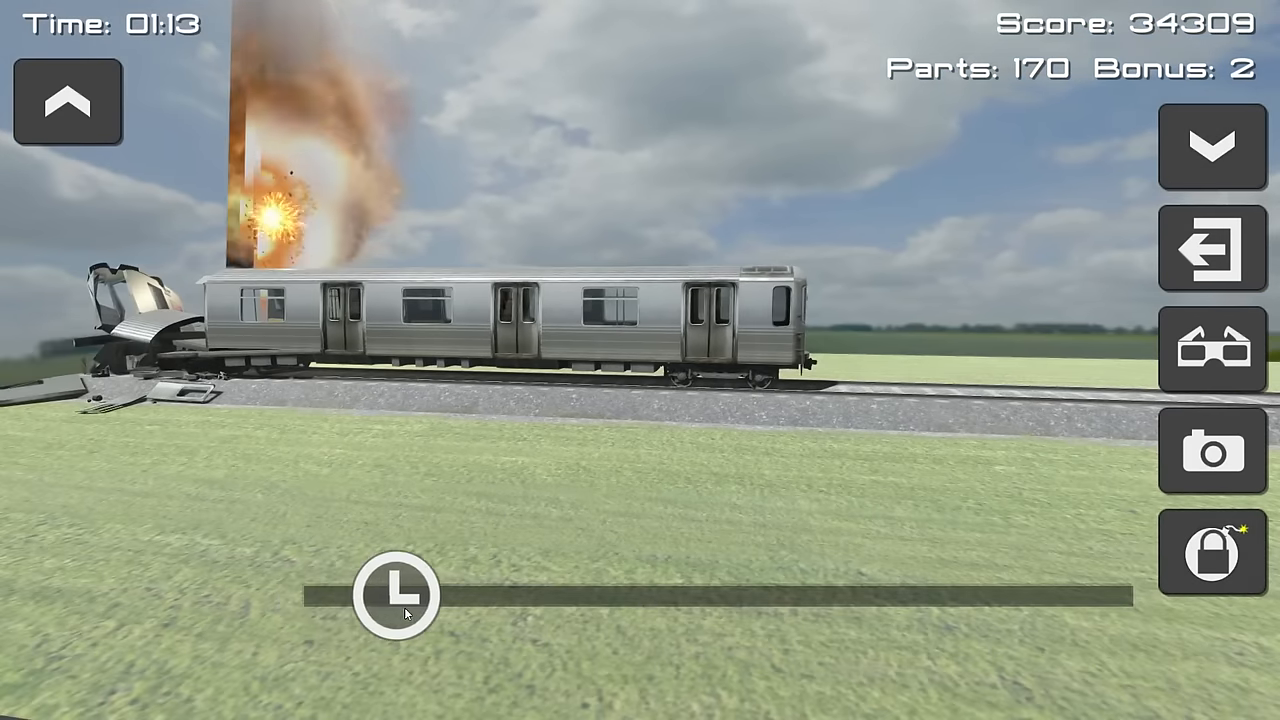
drag(395, 595, 655, 595)
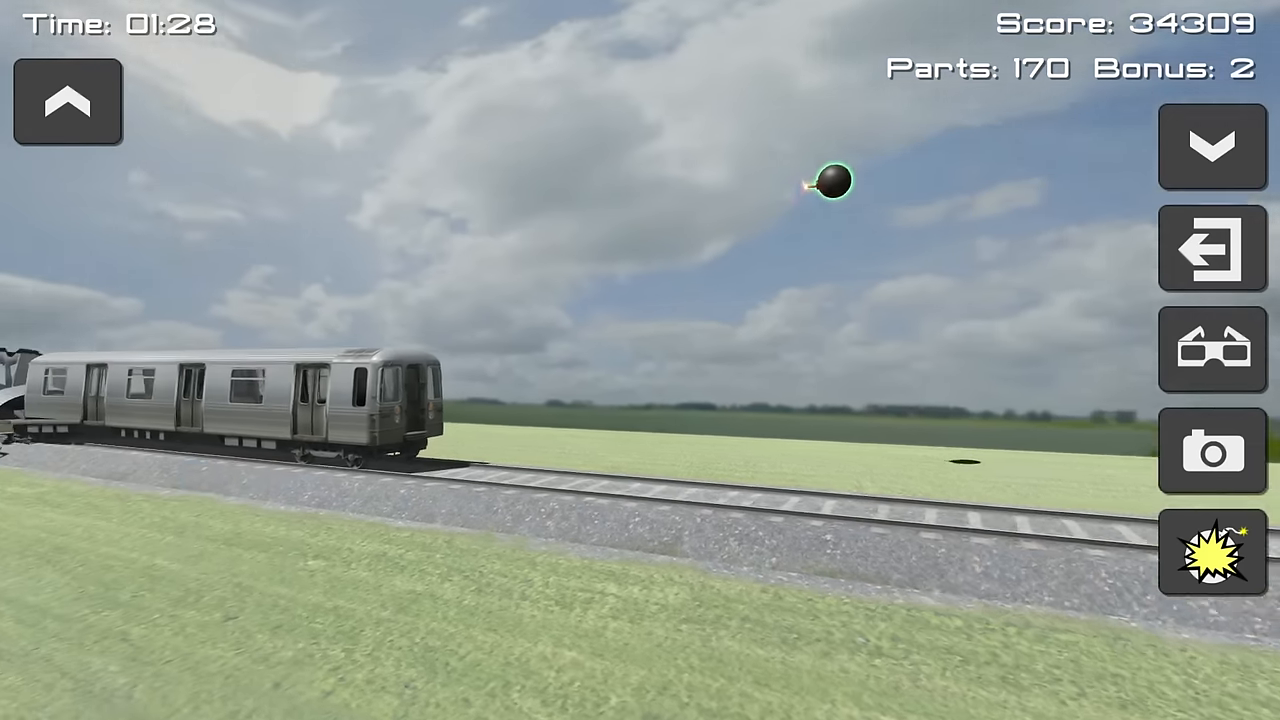
click(1211, 551)
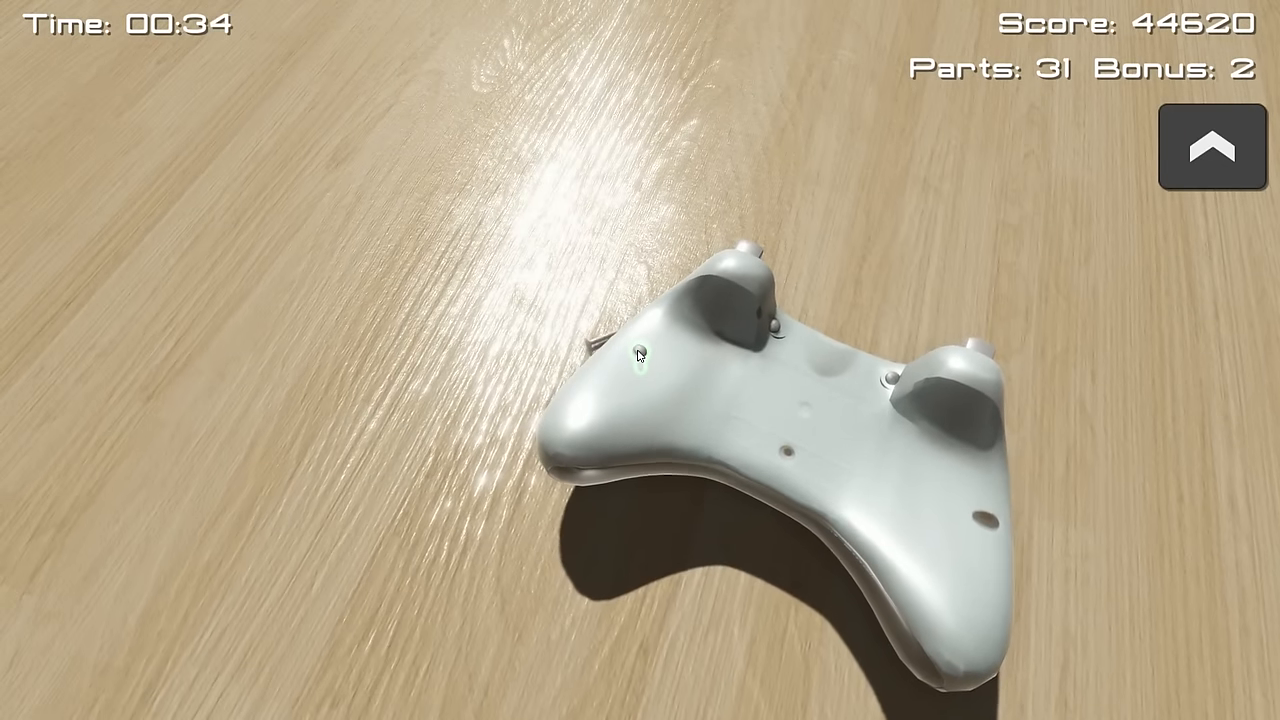
Step: Unscrew the screws on the Xbox controller's back shell
click(637, 353)
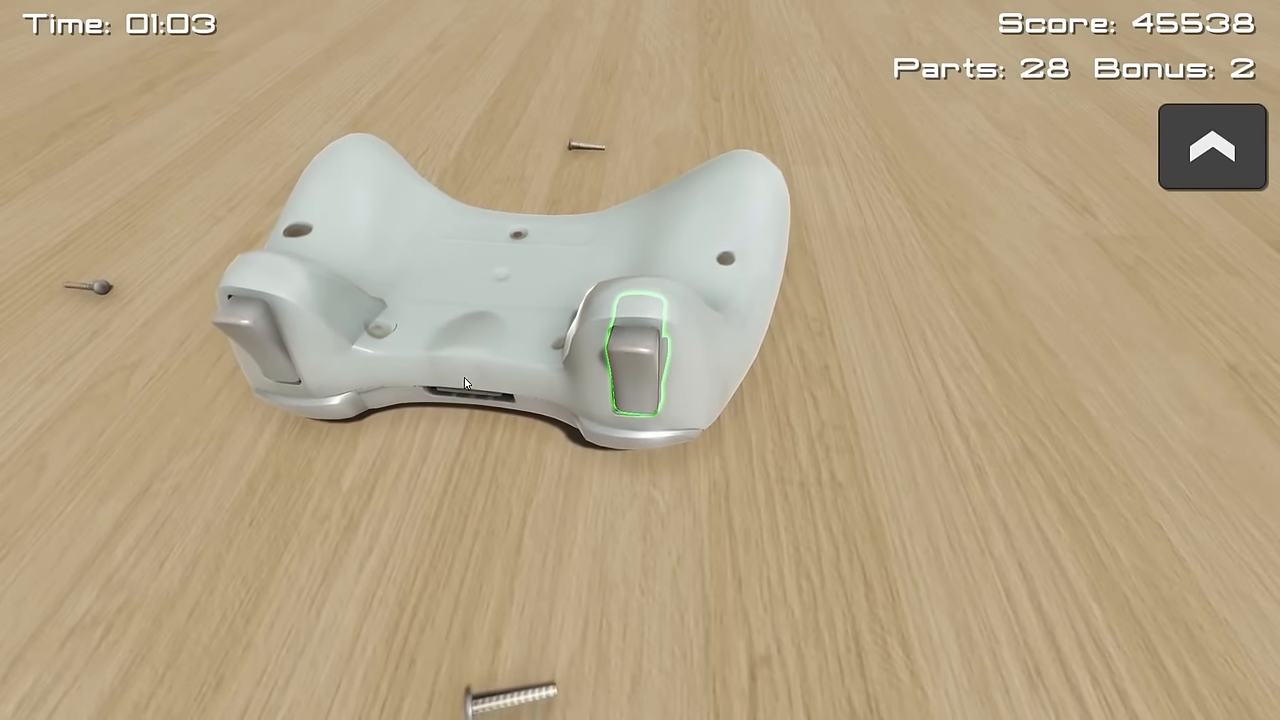
click(637, 355)
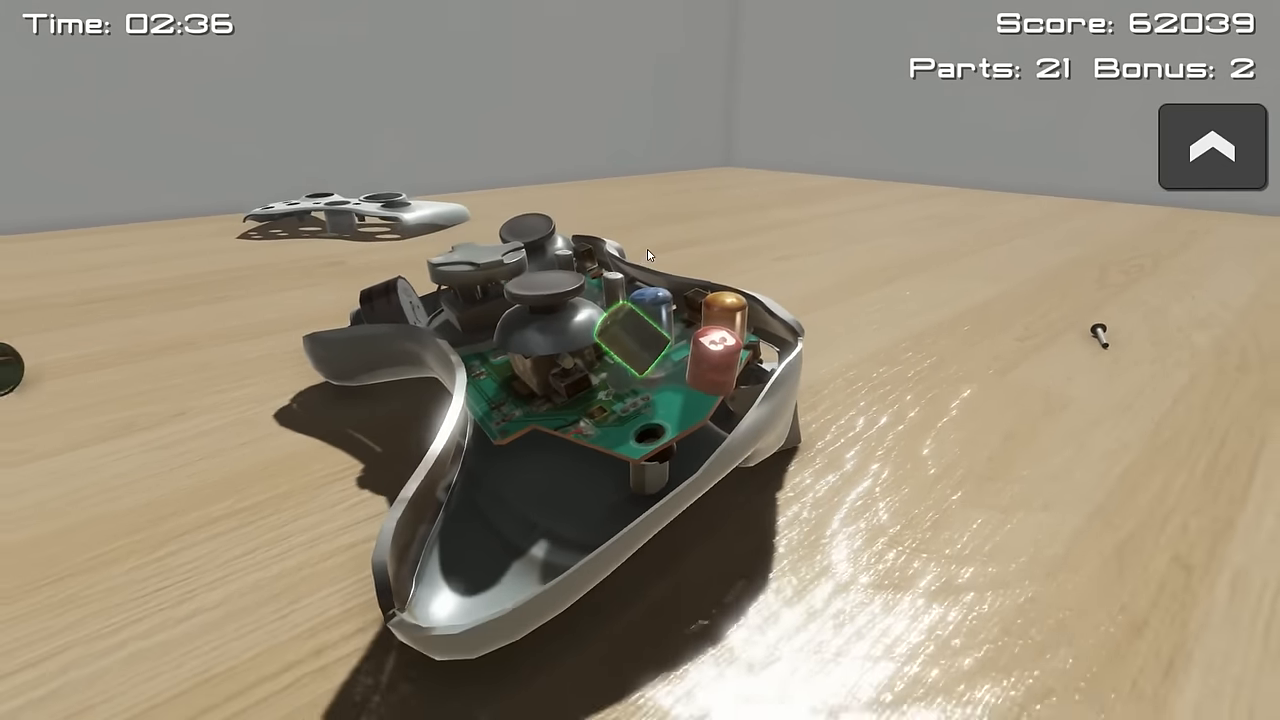
Step: Remove the red face button, thumbstick cap and small board components from the controller
click(632, 345)
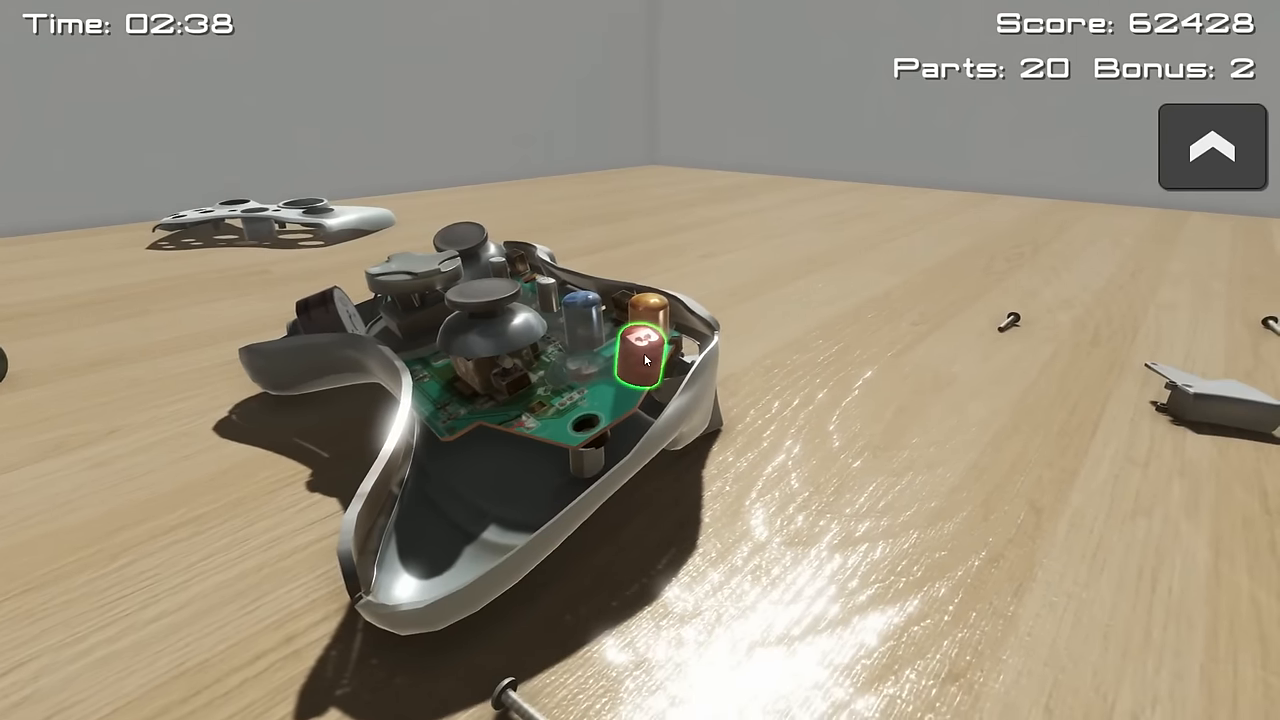
click(642, 355)
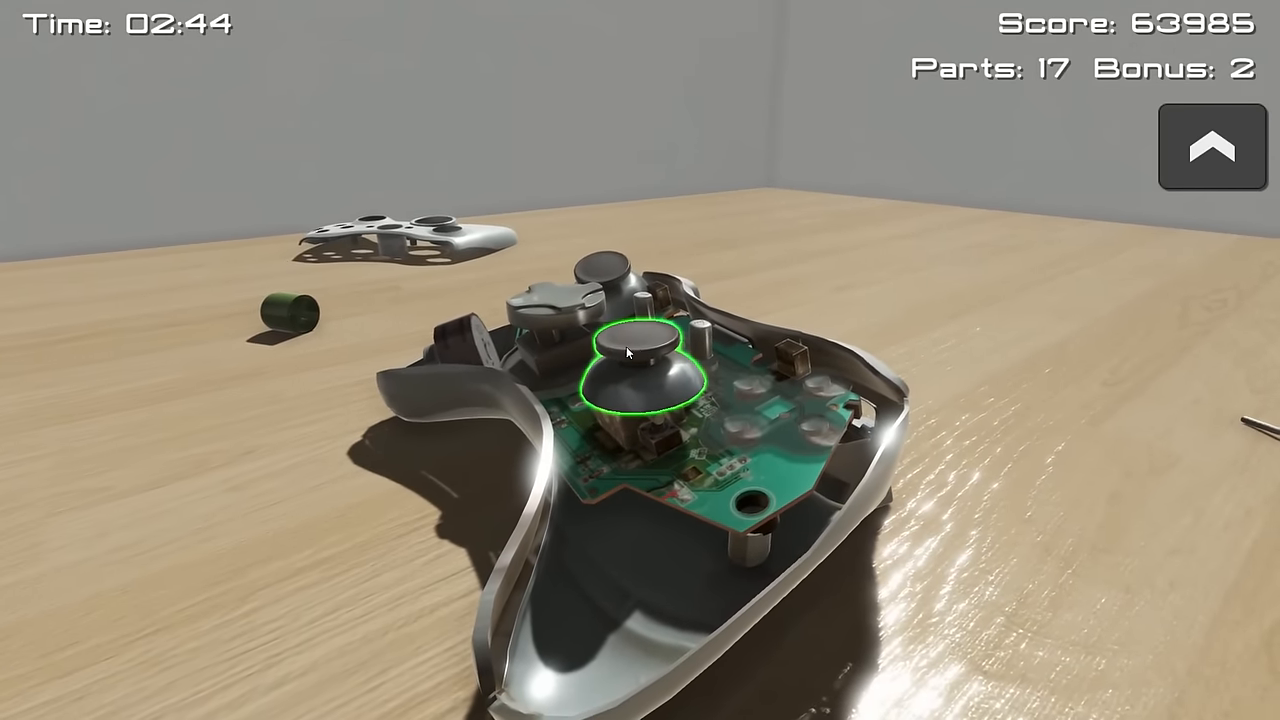
click(635, 370)
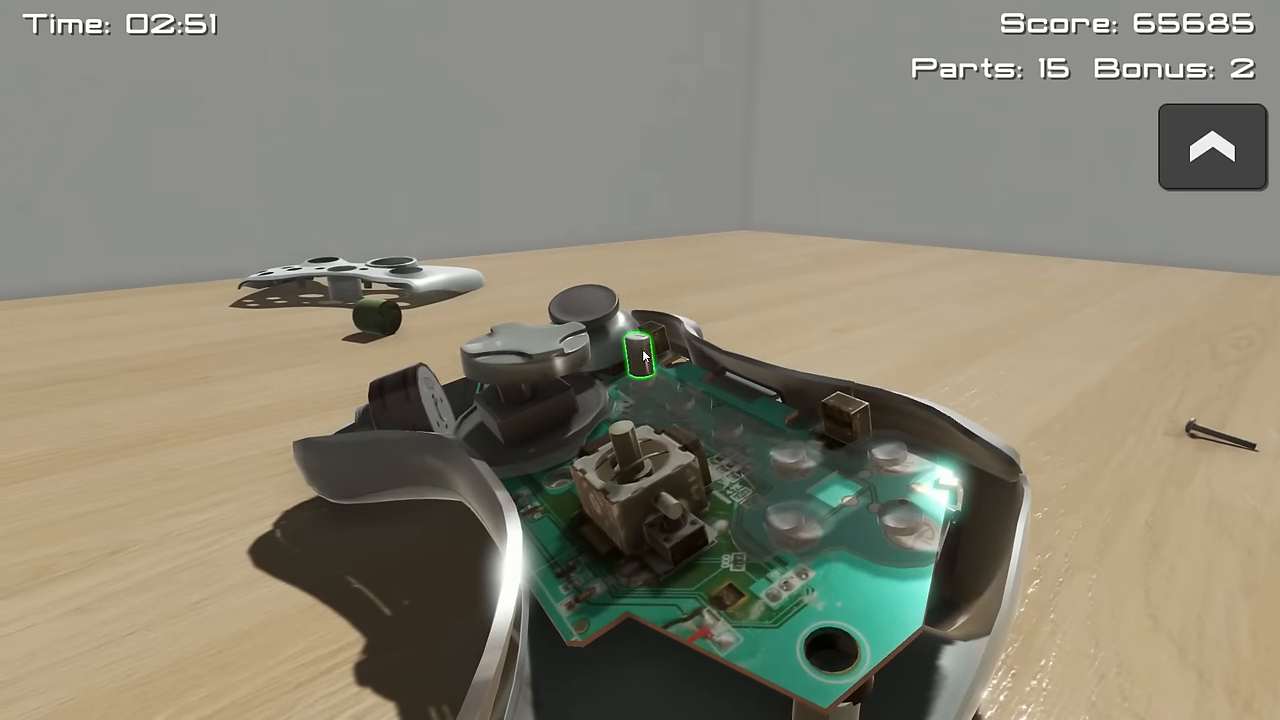
click(640, 355)
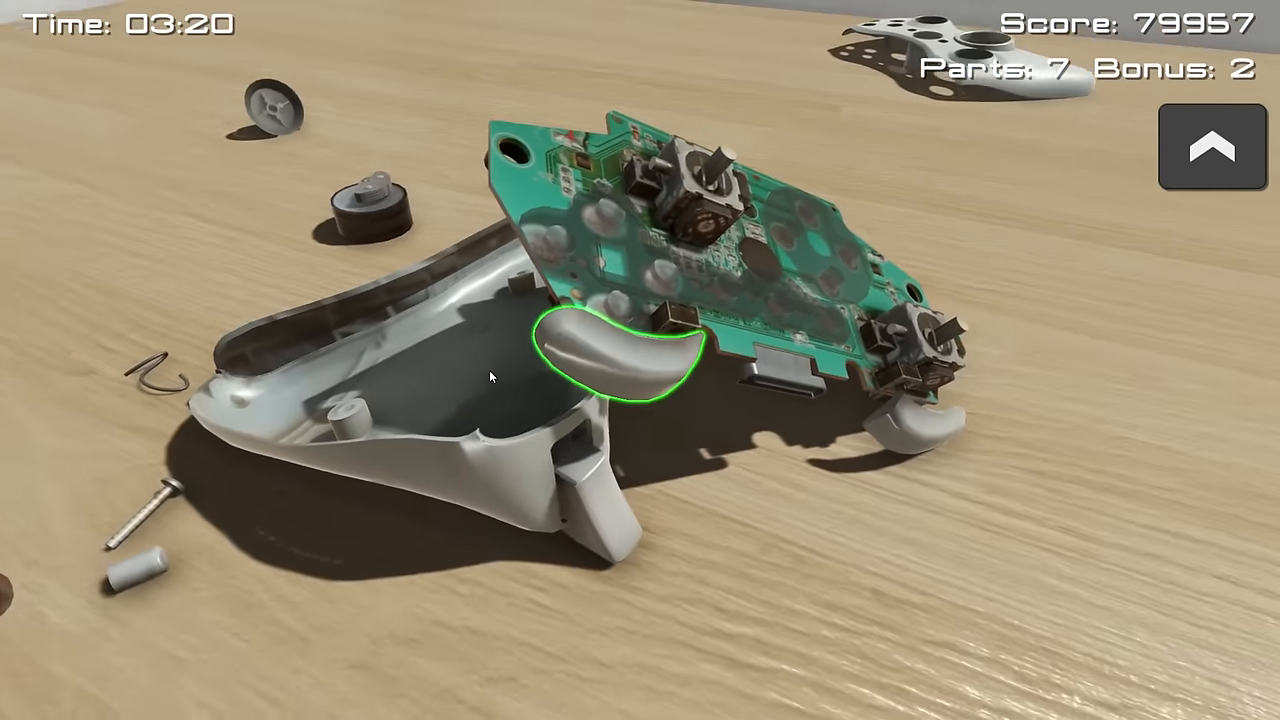
Step: Take off the curved trigger piece and the last circuit-board part, setting high score 85975
click(610, 355)
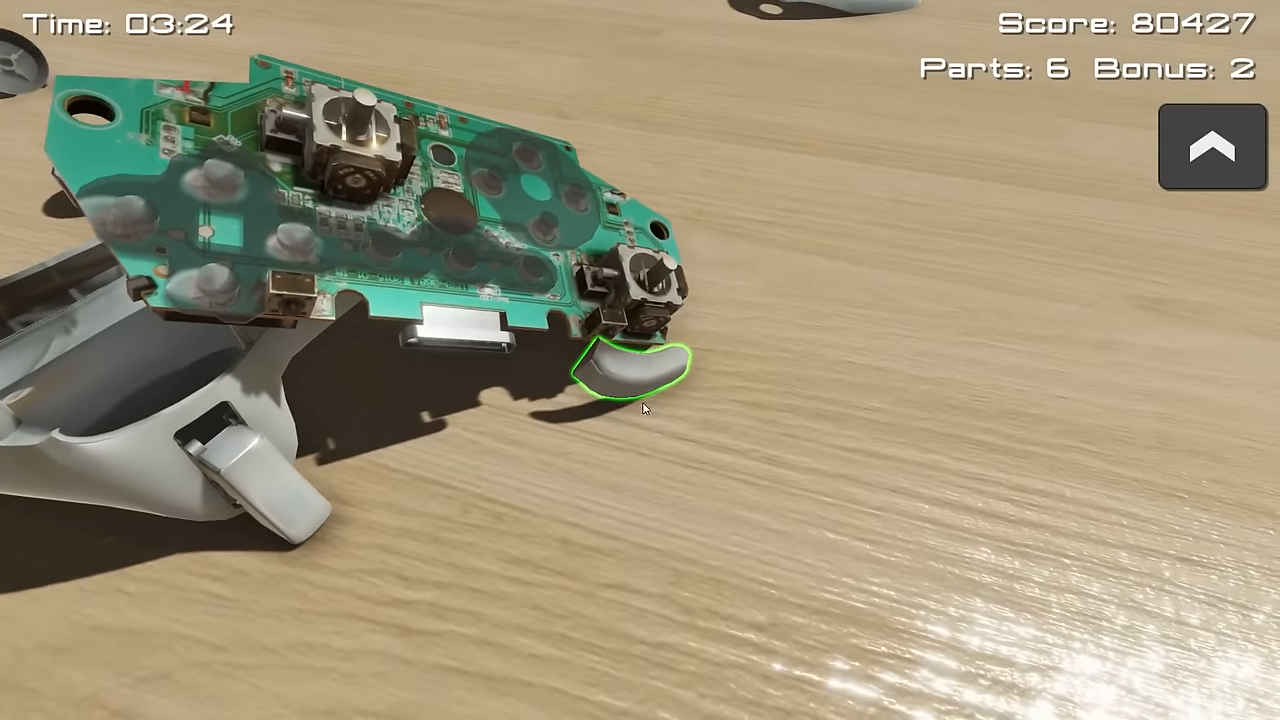
click(615, 370)
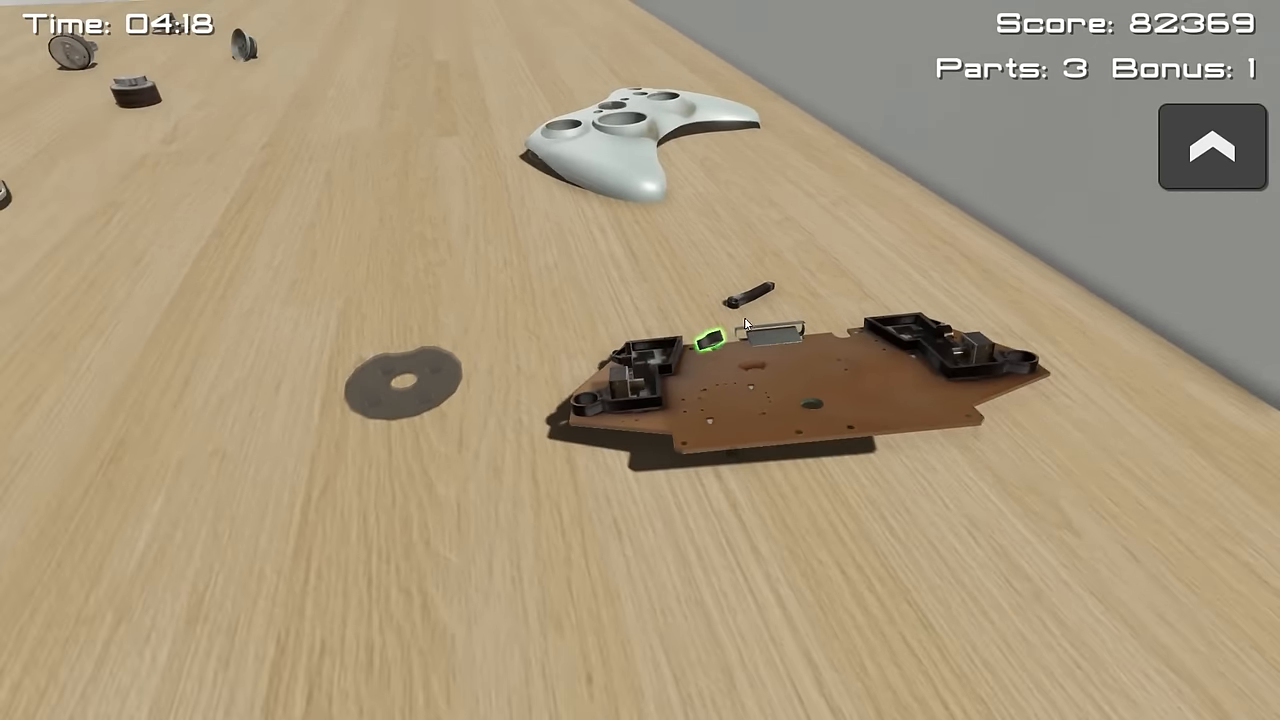
click(705, 340)
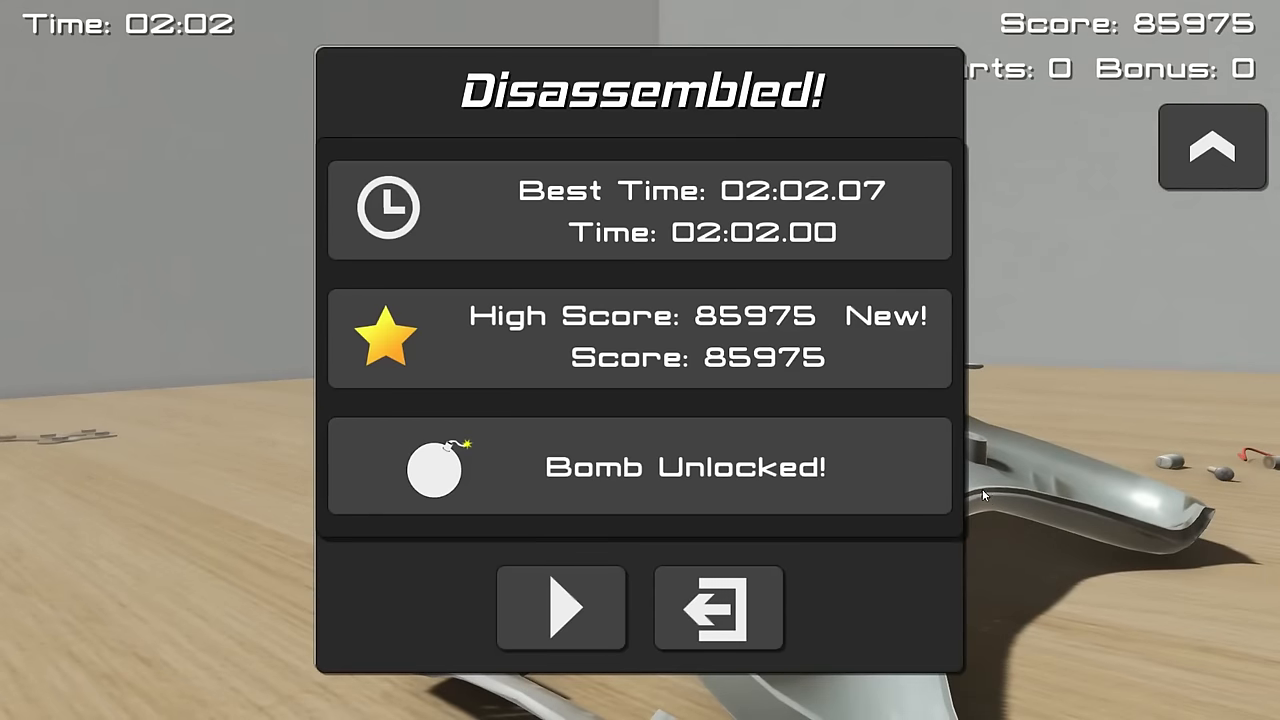
mouse_move(745, 345)
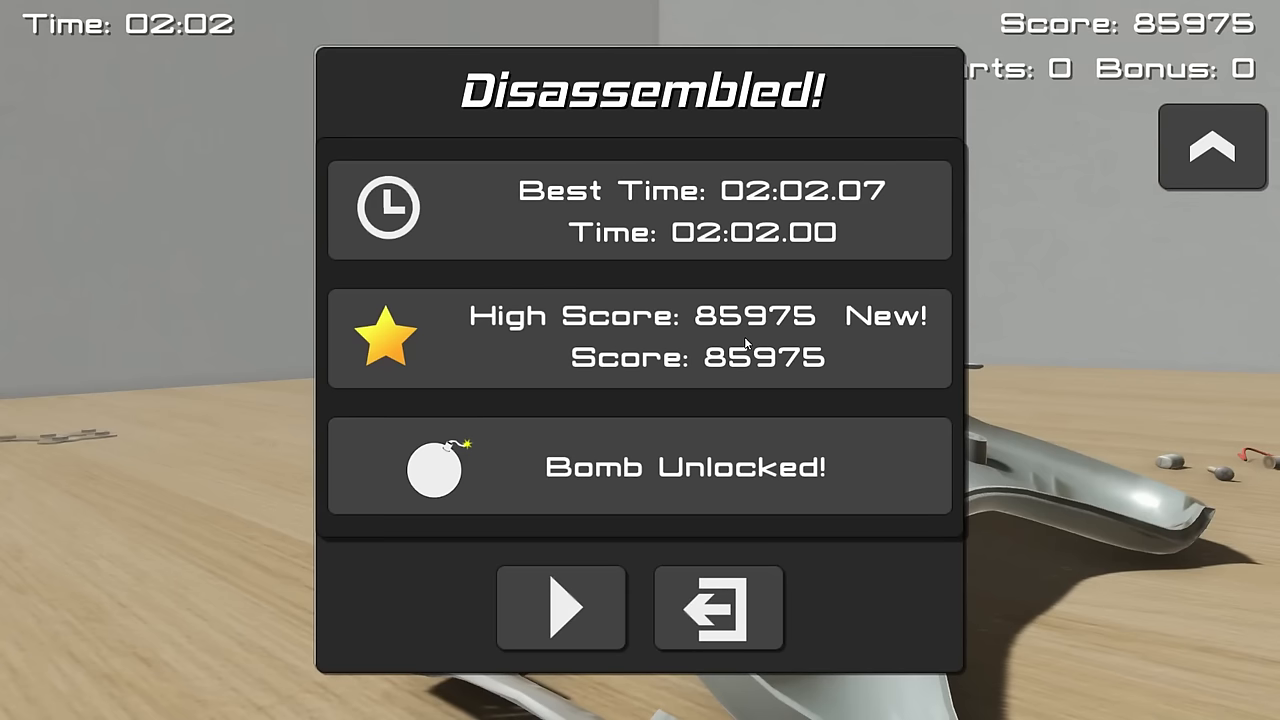
mouse_move(535, 605)
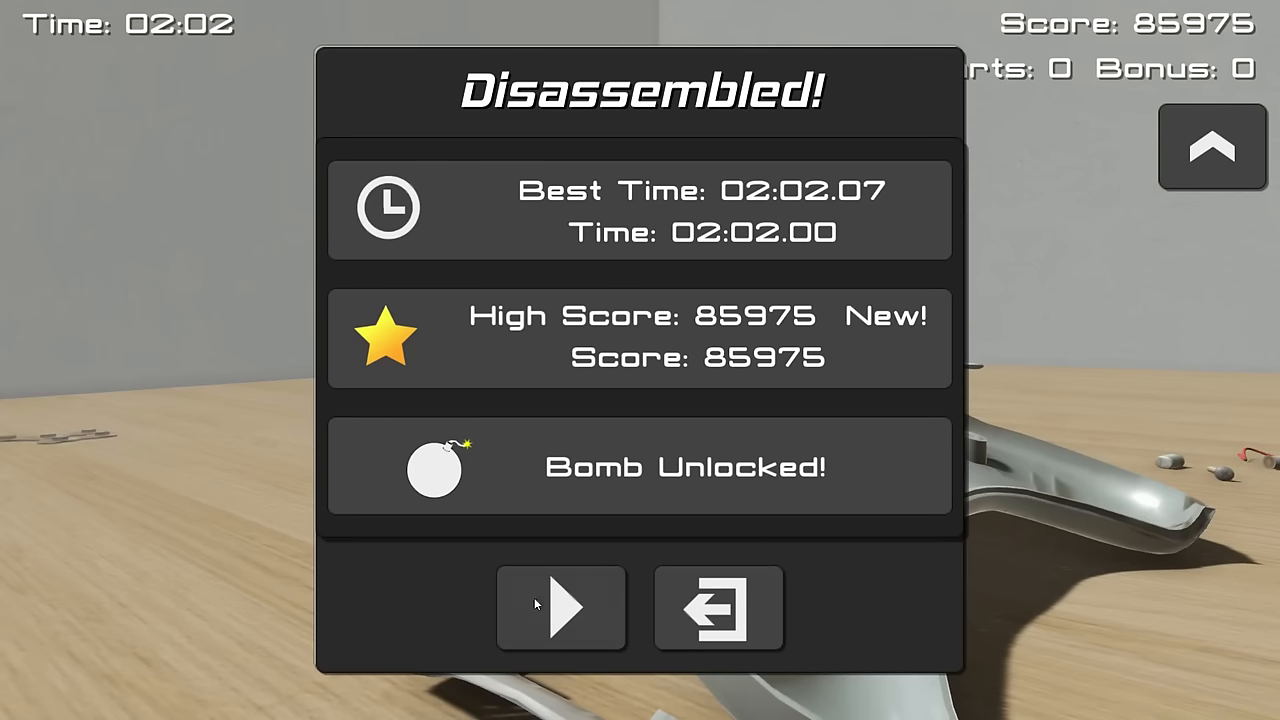
Step: Restart with a fresh 34-part controller and drop a lit bomb near it
click(561, 608)
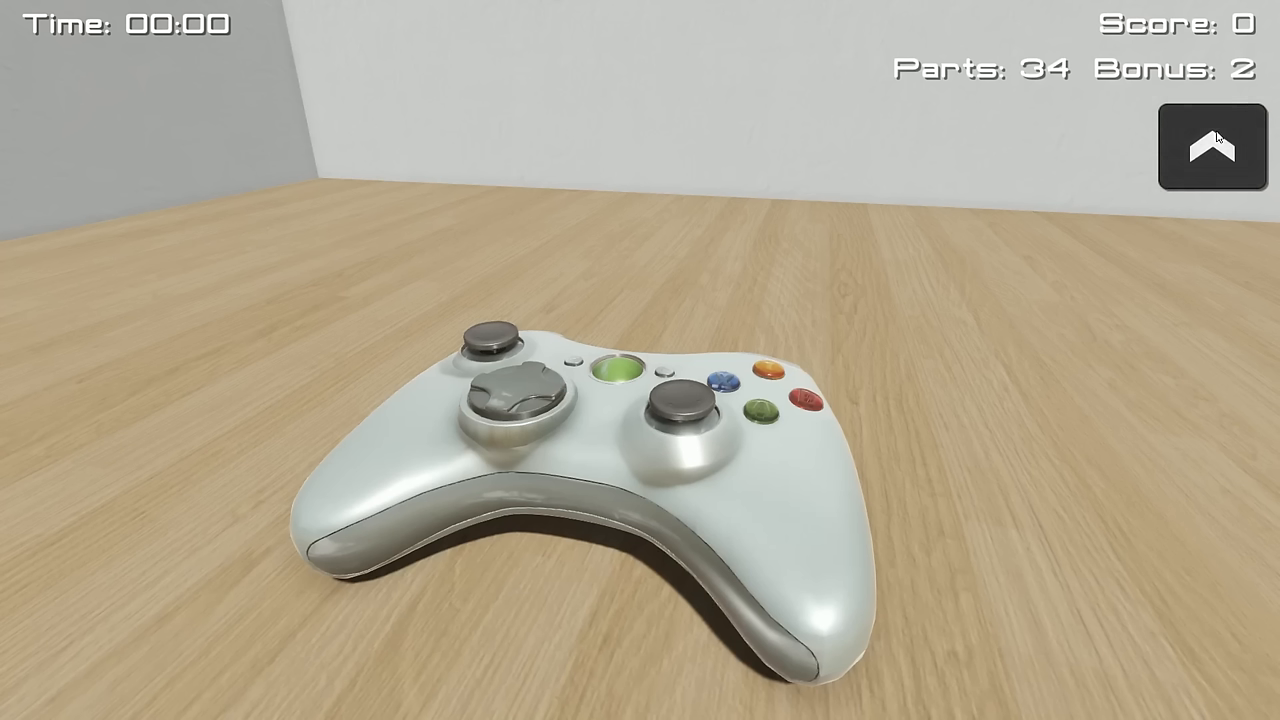
click(1212, 148)
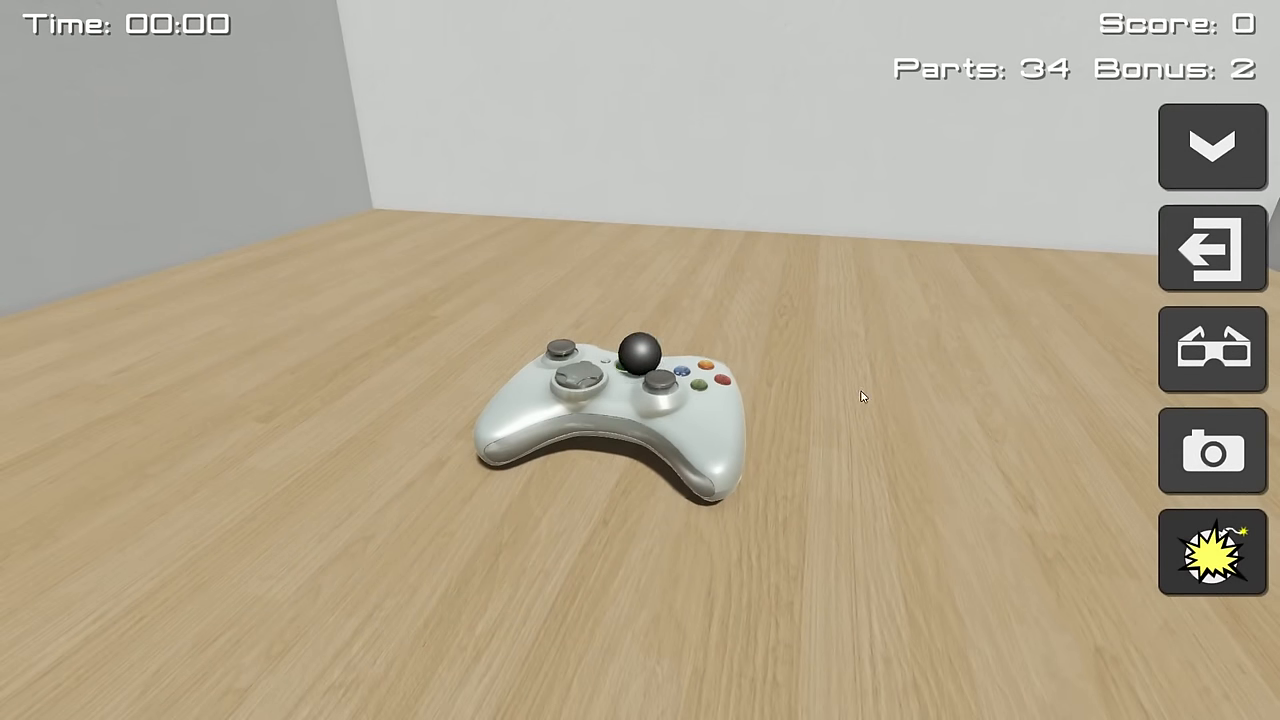
click(1212, 552)
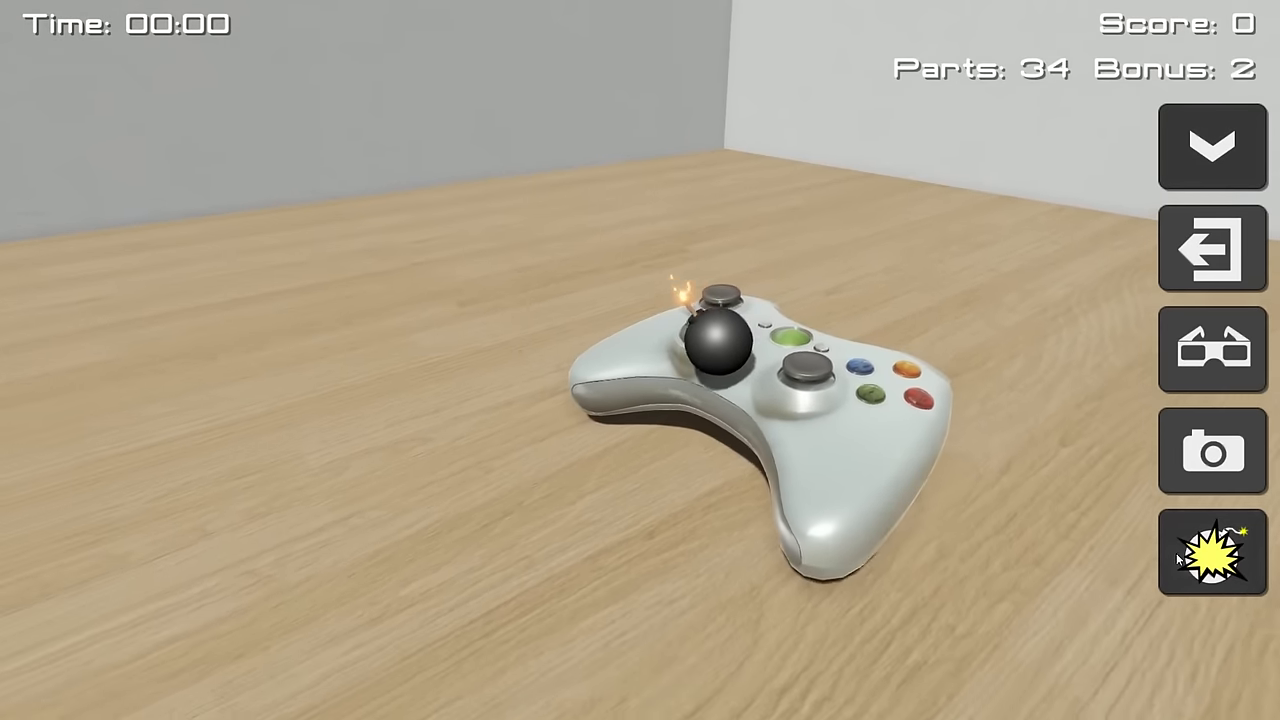
click(1212, 552)
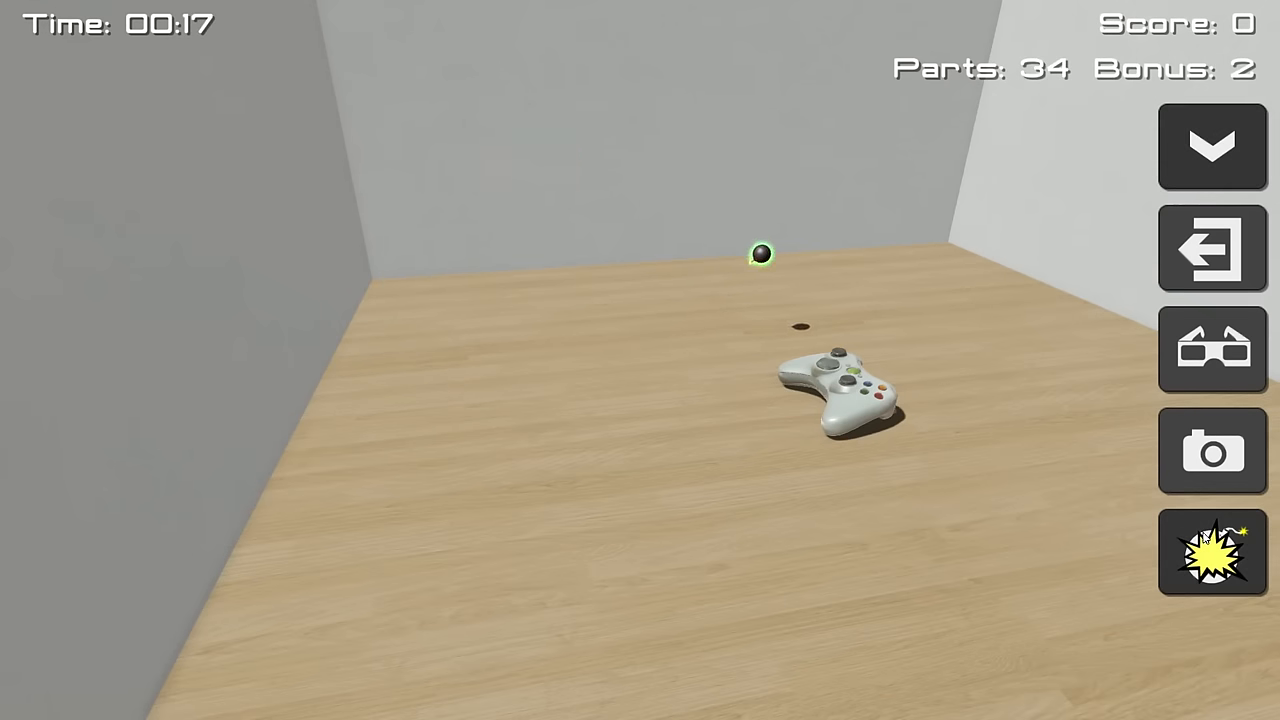
Step: Bomb the controller apart in 18 seconds, then detonate a second bomb for score 45844
click(1213, 552)
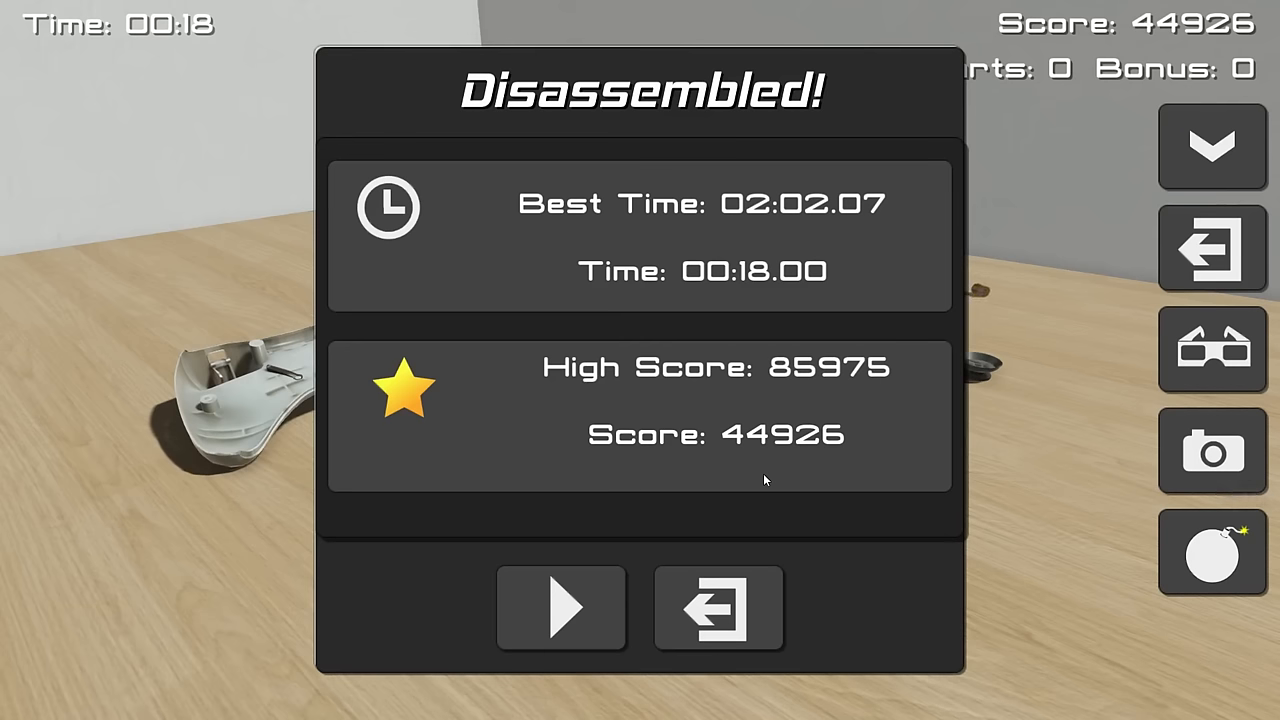
mouse_move(752, 485)
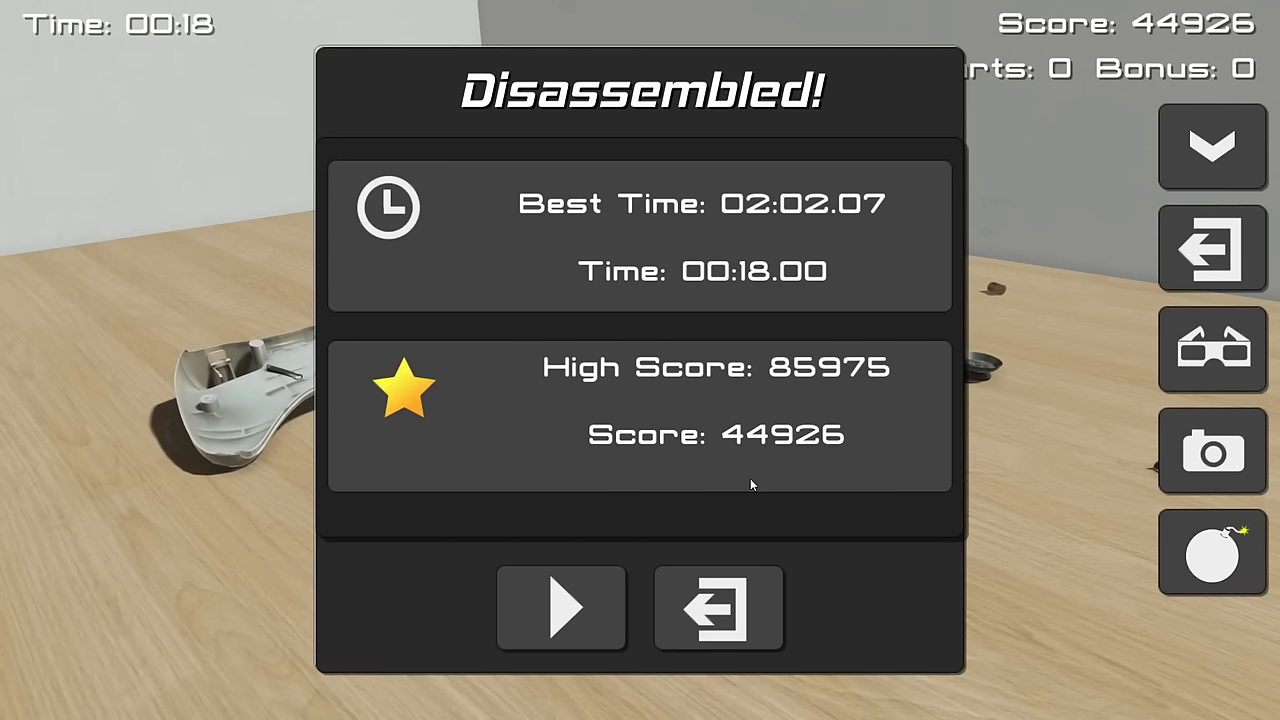
mouse_move(670, 587)
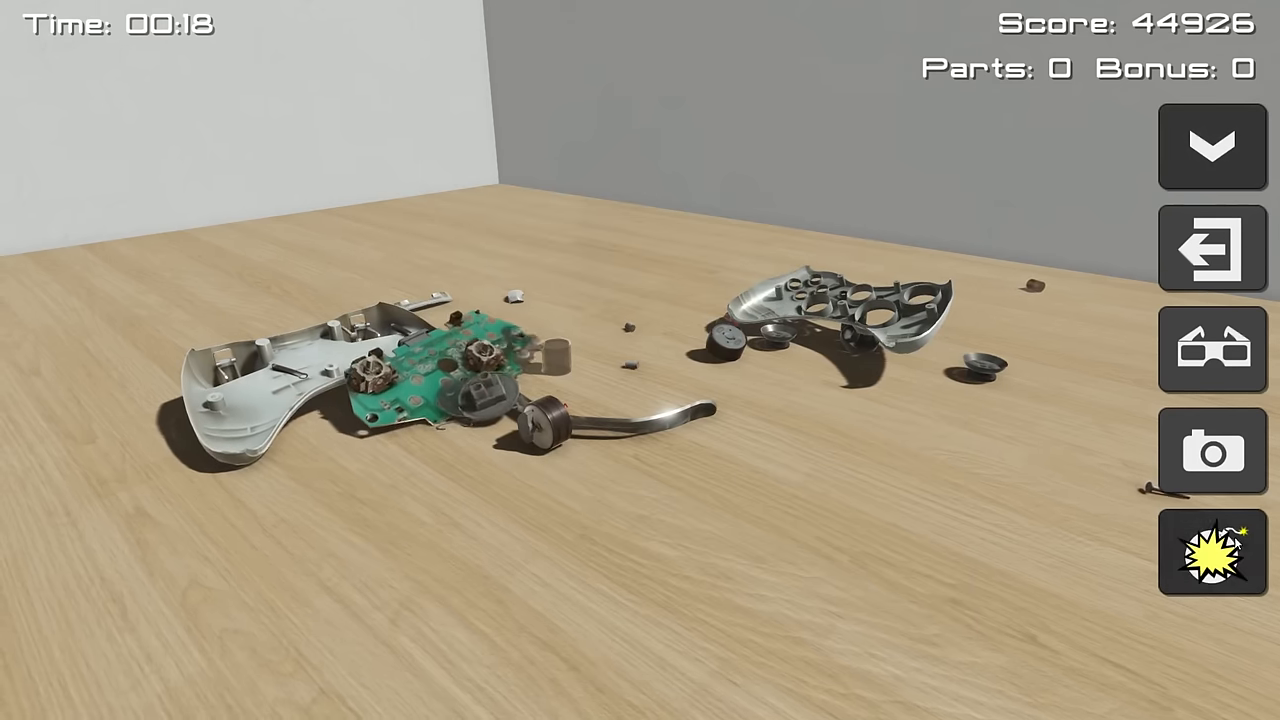
click(1212, 552)
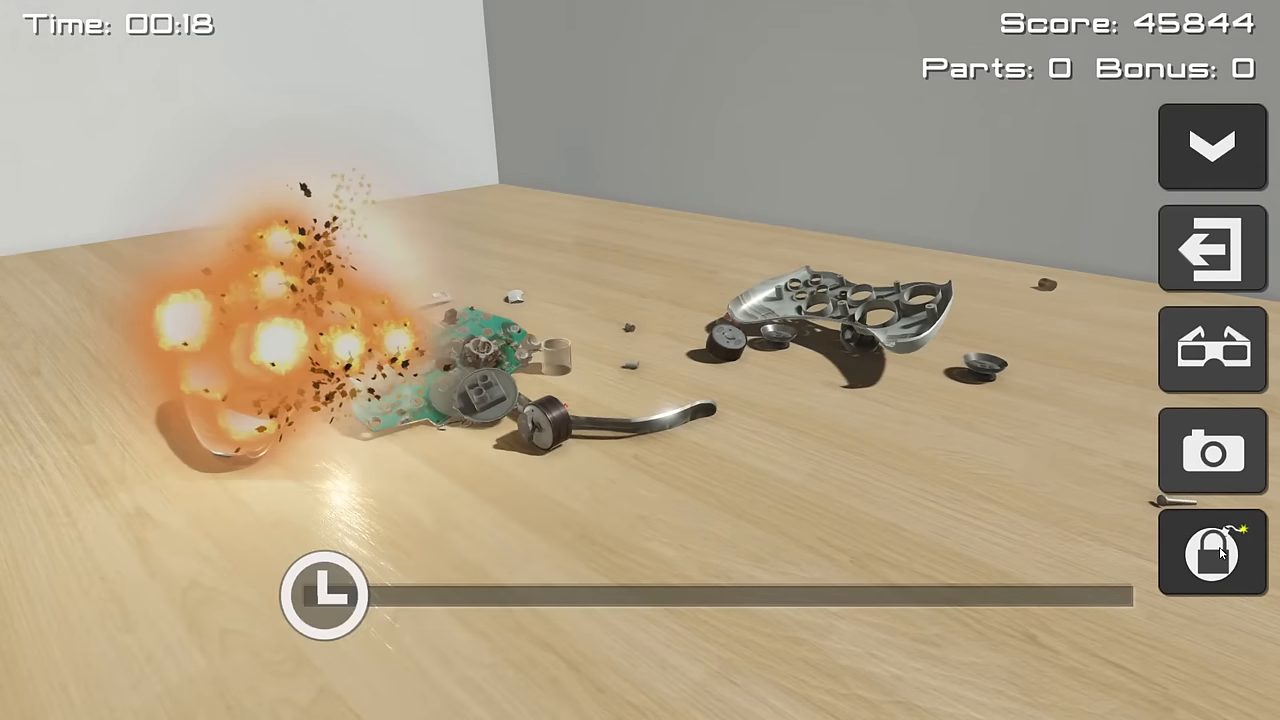